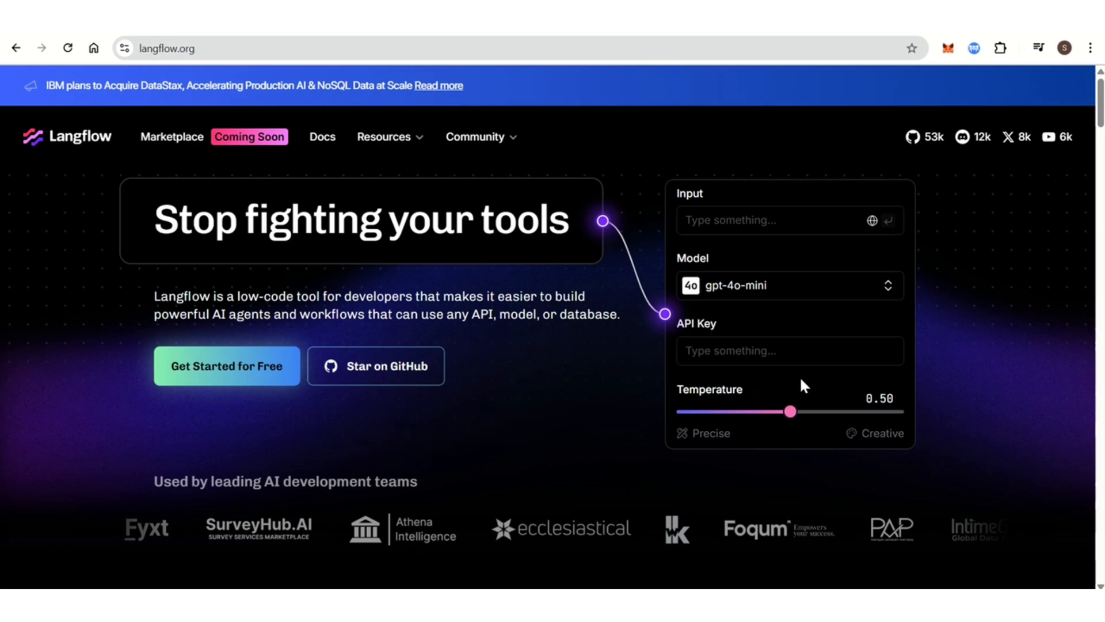
{"action": "scroll", "scroll_direction": "down", "scroll_amount": 3}
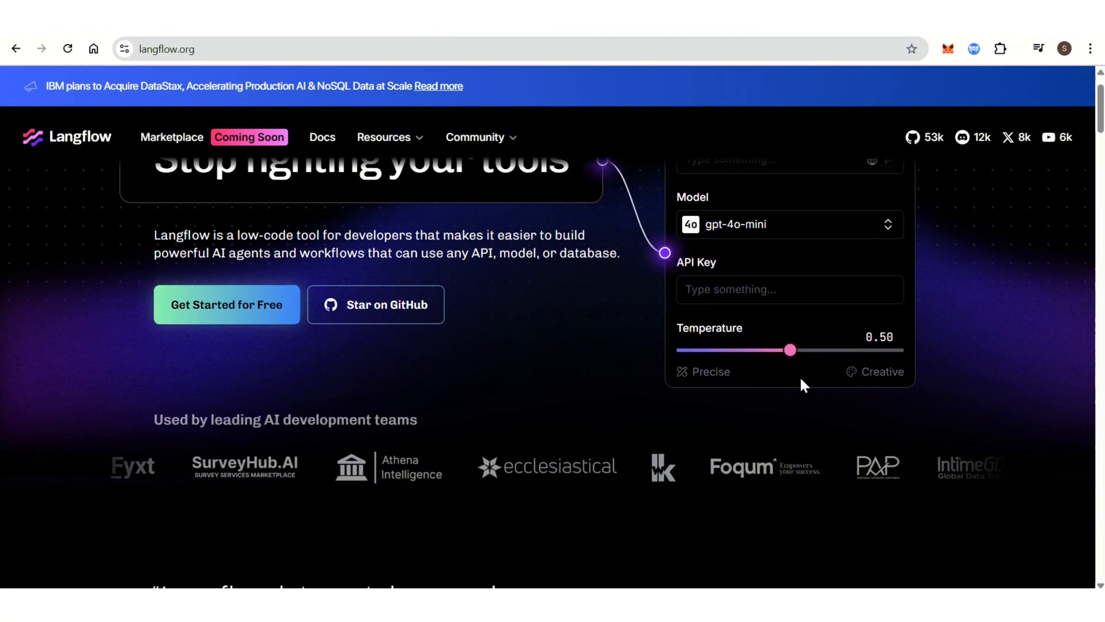
{"action": "scroll", "scroll_direction": "down", "scroll_amount": 3}
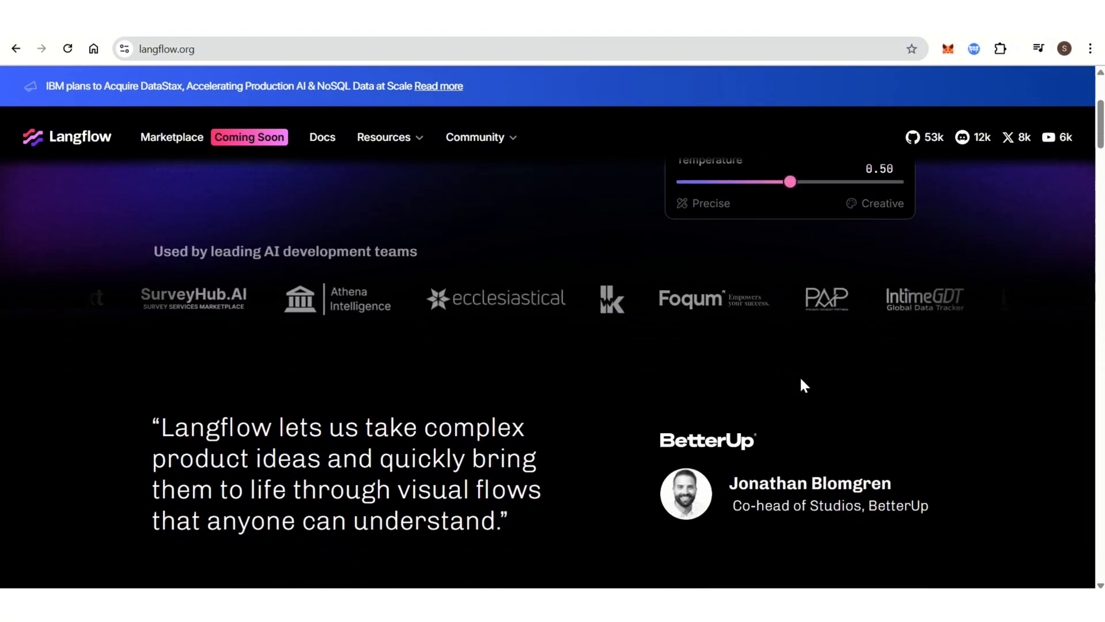
{"action": "scroll", "scroll_direction": "down", "scroll_amount": 3}
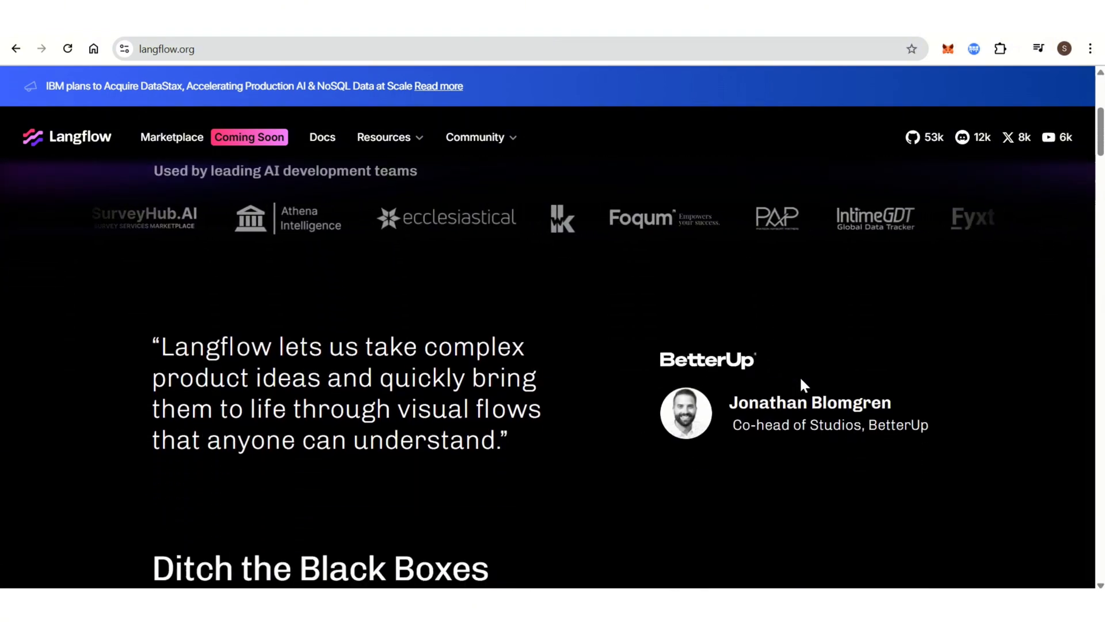
{"action": "scroll", "scroll_direction": "down", "scroll_amount": 3}
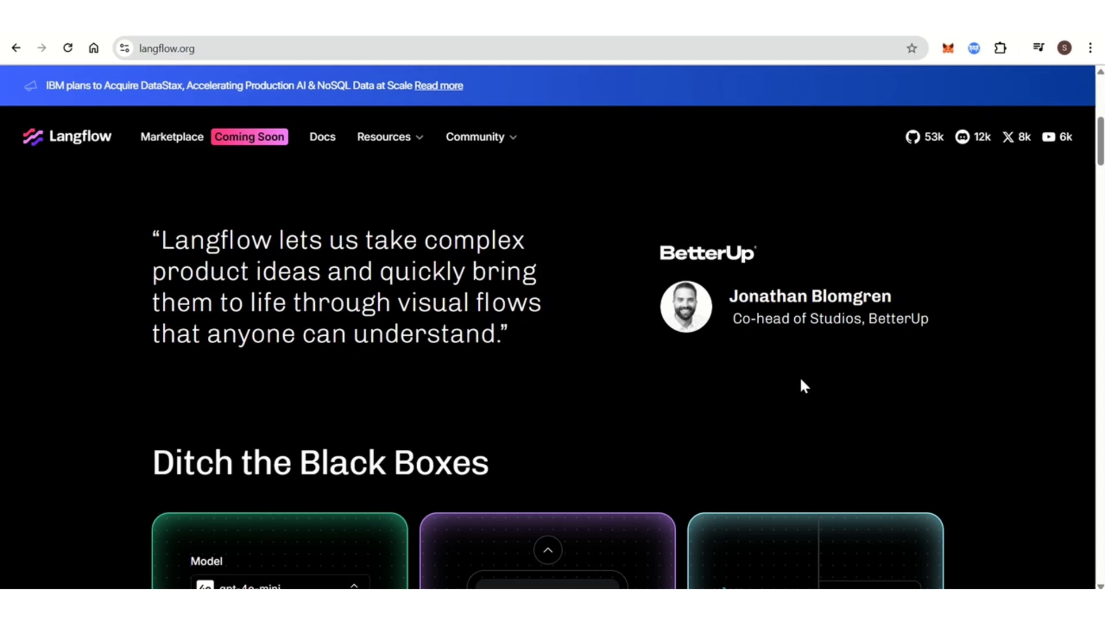
{"action": "scroll", "scroll_direction": "down", "scroll_amount": 3}
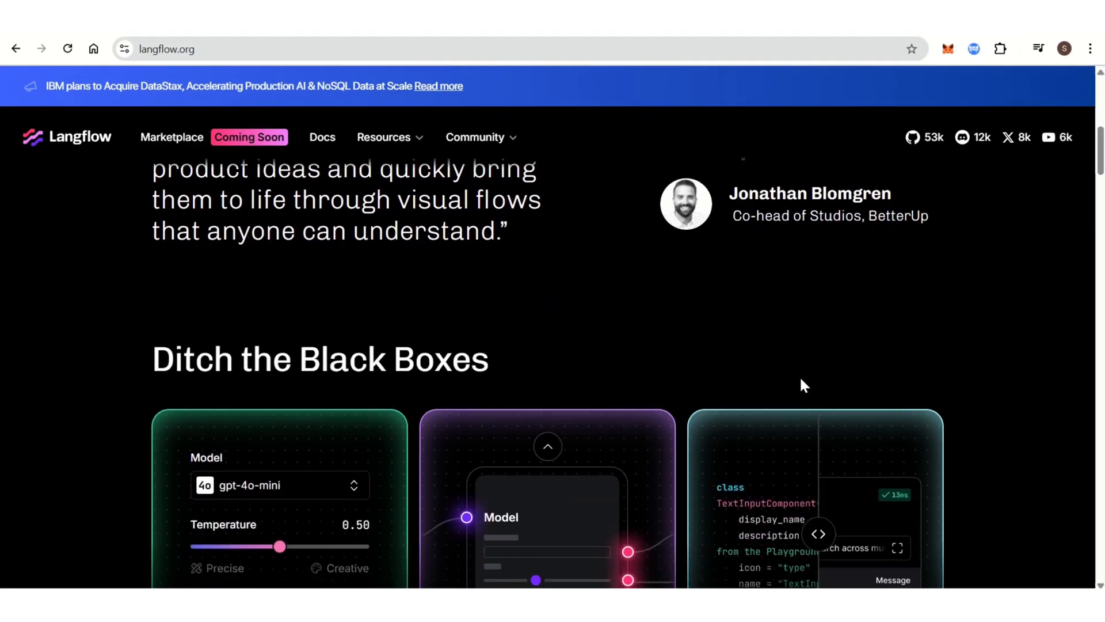
{"action": "scroll", "scroll_direction": "down", "scroll_amount": 3}
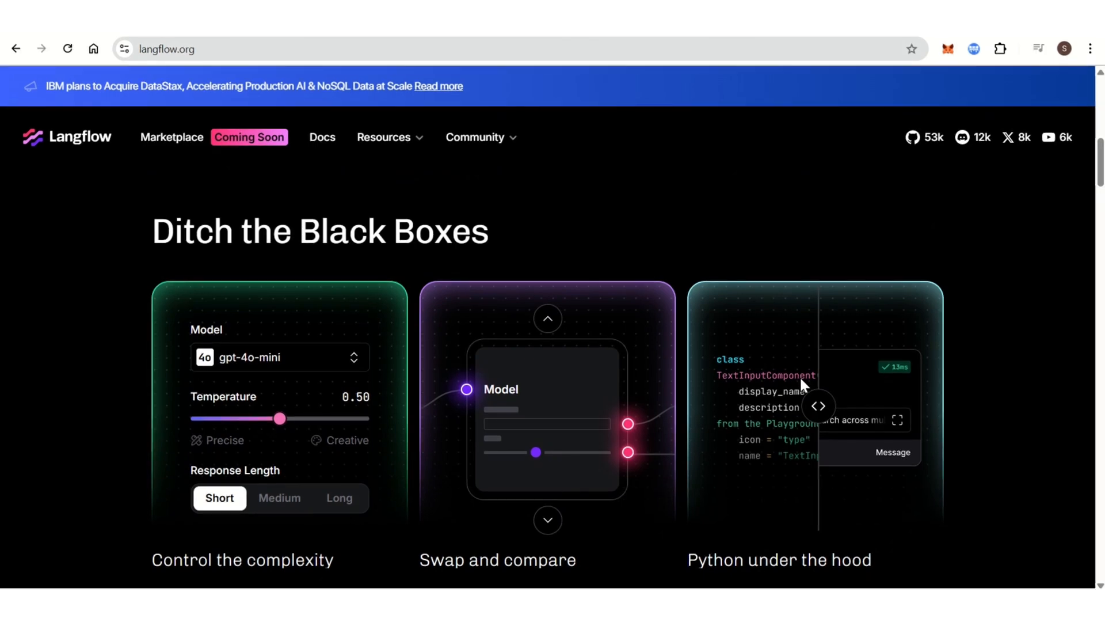
{"action": "scroll", "scroll_direction": "down", "scroll_amount": 3}
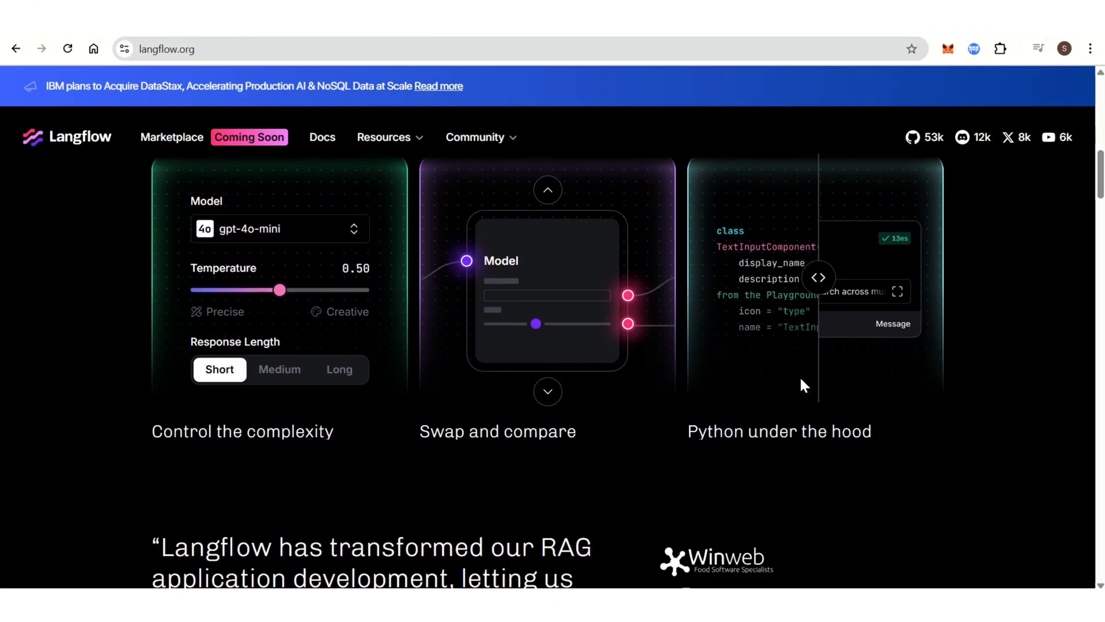
{"action": "scroll", "scroll_direction": "down", "scroll_amount": 3}
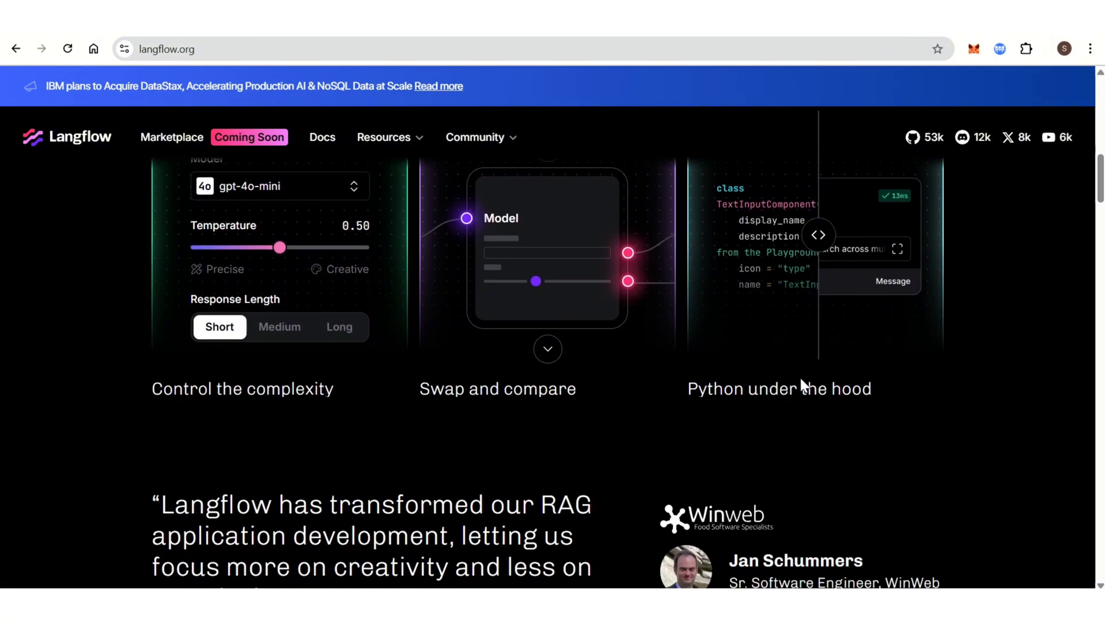
{"action": "scroll", "scroll_direction": "down", "scroll_amount": 3}
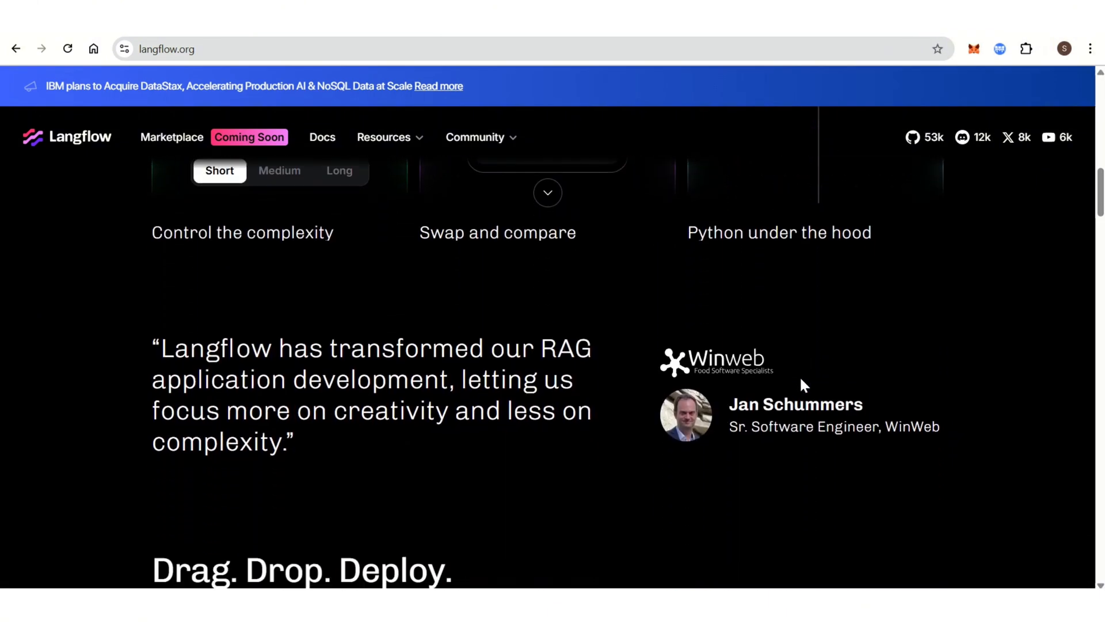
{"action": "scroll", "scroll_direction": "down", "scroll_amount": 3}
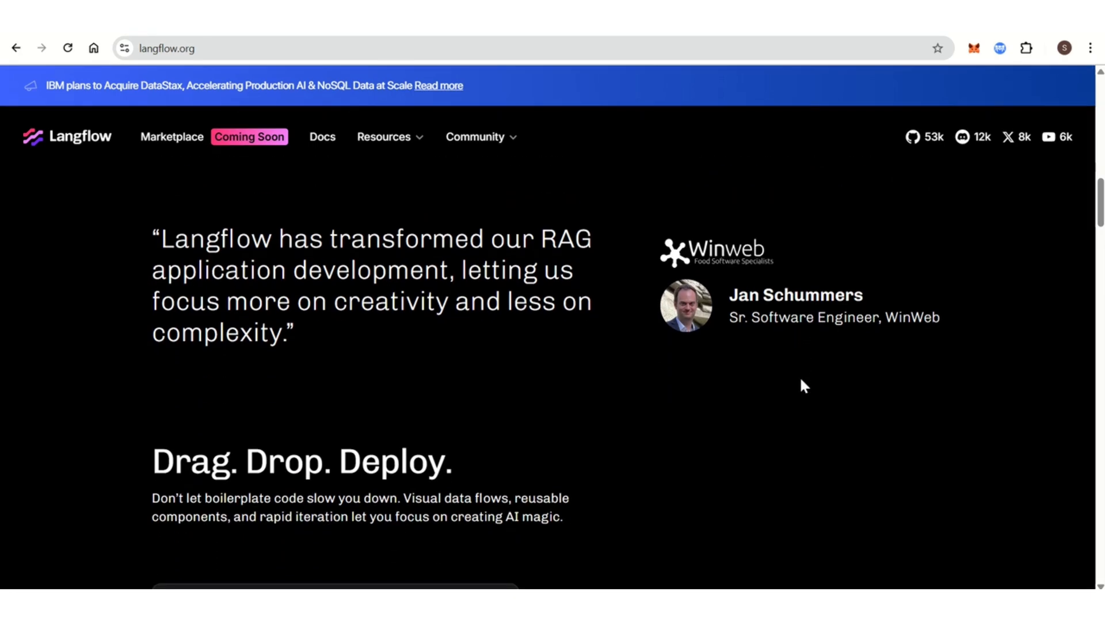
{"action": "scroll", "scroll_direction": "down", "scroll_amount": 3}
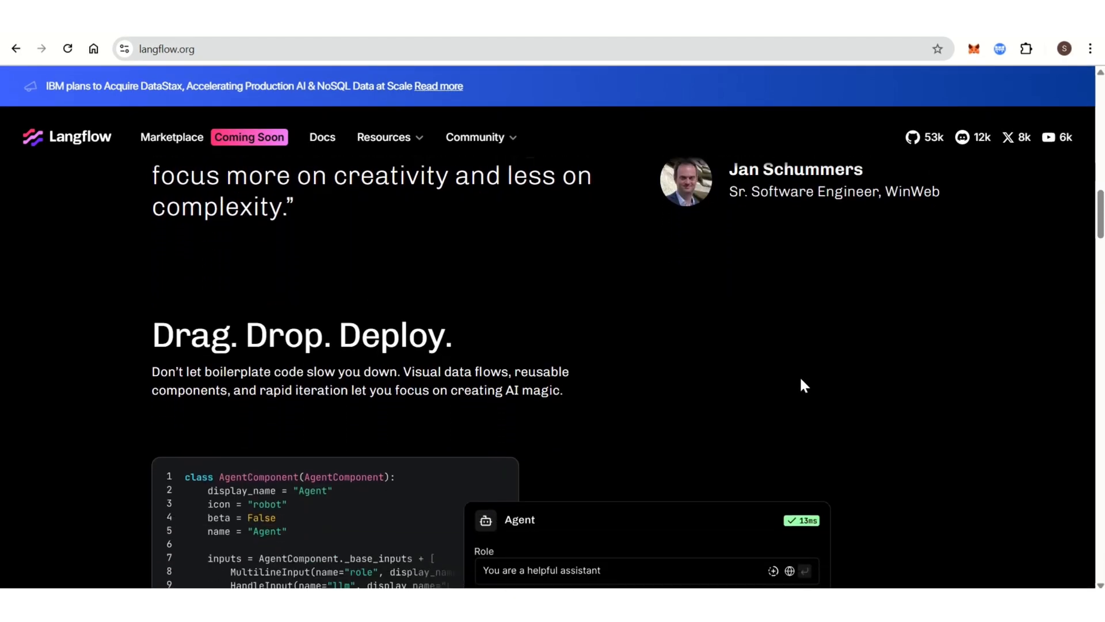
{"action": "scroll", "scroll_direction": "down", "scroll_amount": 3}
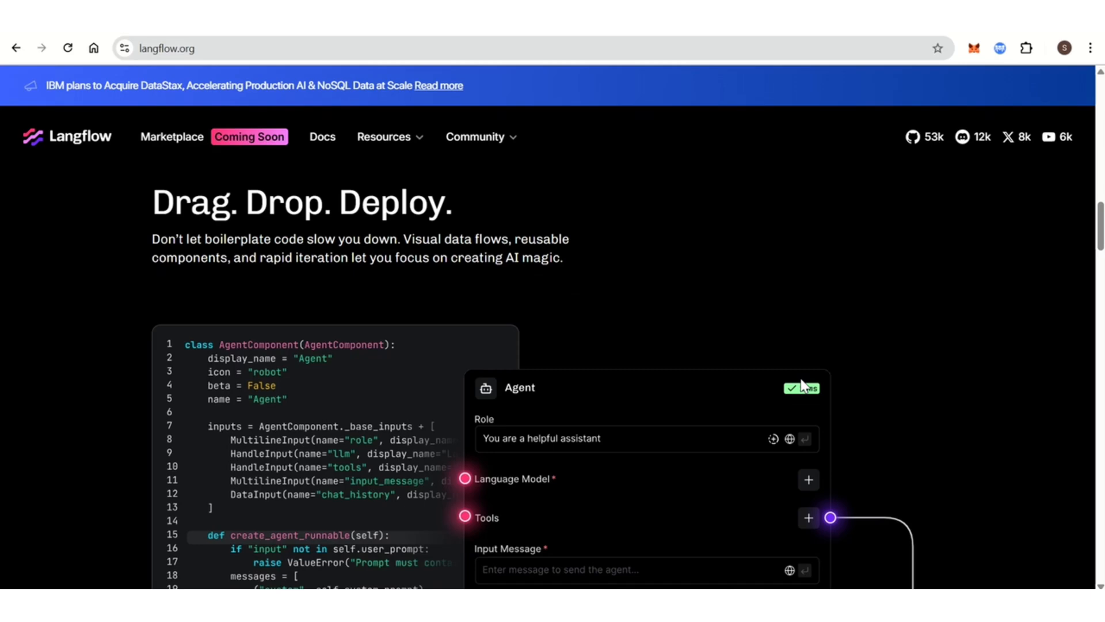
{"action": "scroll", "scroll_direction": "down", "scroll_amount": 3}
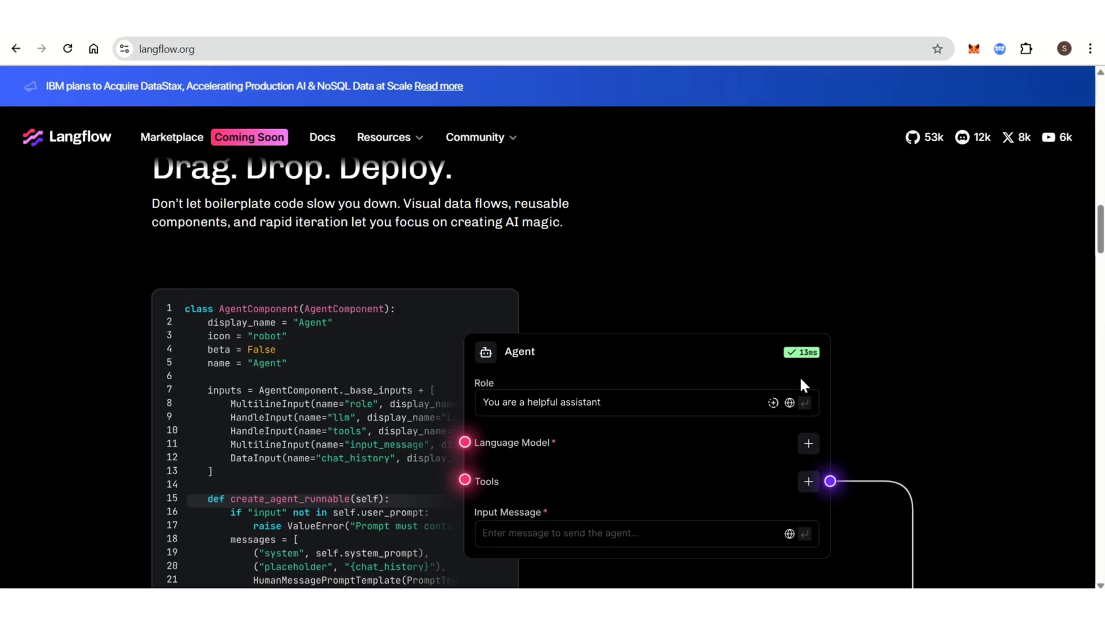
{"action": "scroll", "scroll_direction": "down", "scroll_amount": 3}
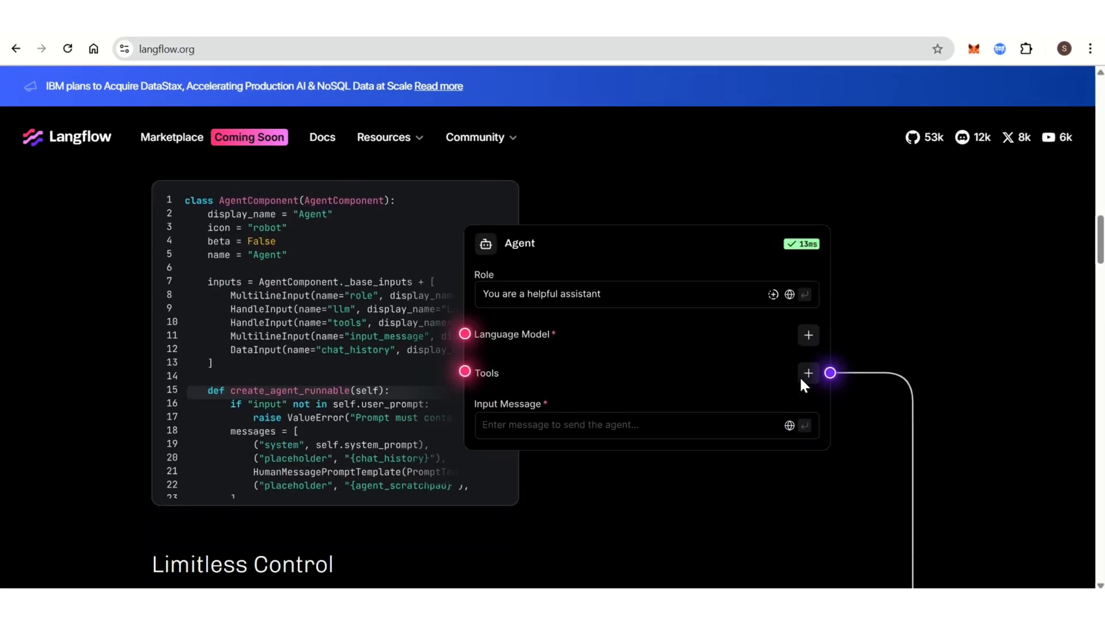
{"action": "scroll", "scroll_direction": "down", "scroll_amount": 3}
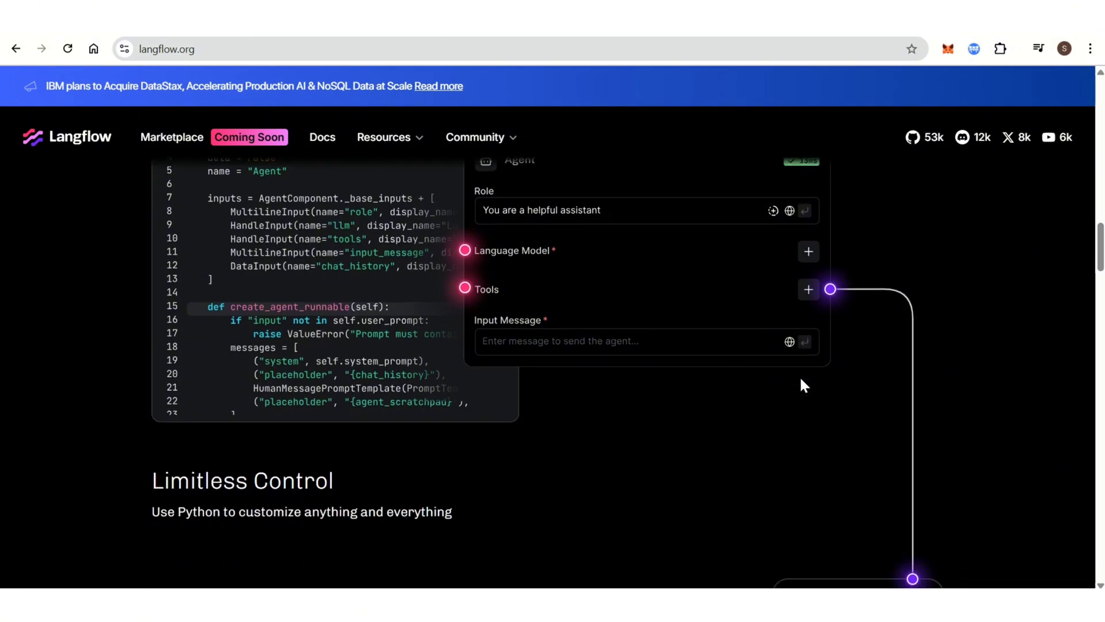
{"action": "scroll", "scroll_direction": "down", "scroll_amount": 3}
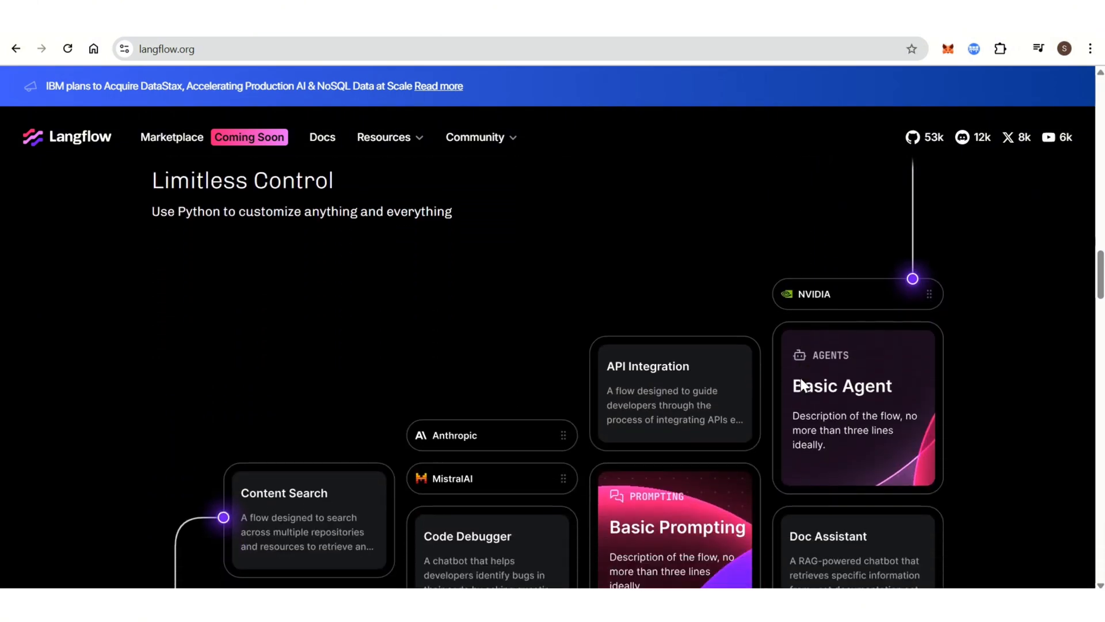
{"action": "scroll", "scroll_direction": "down", "scroll_amount": 3}
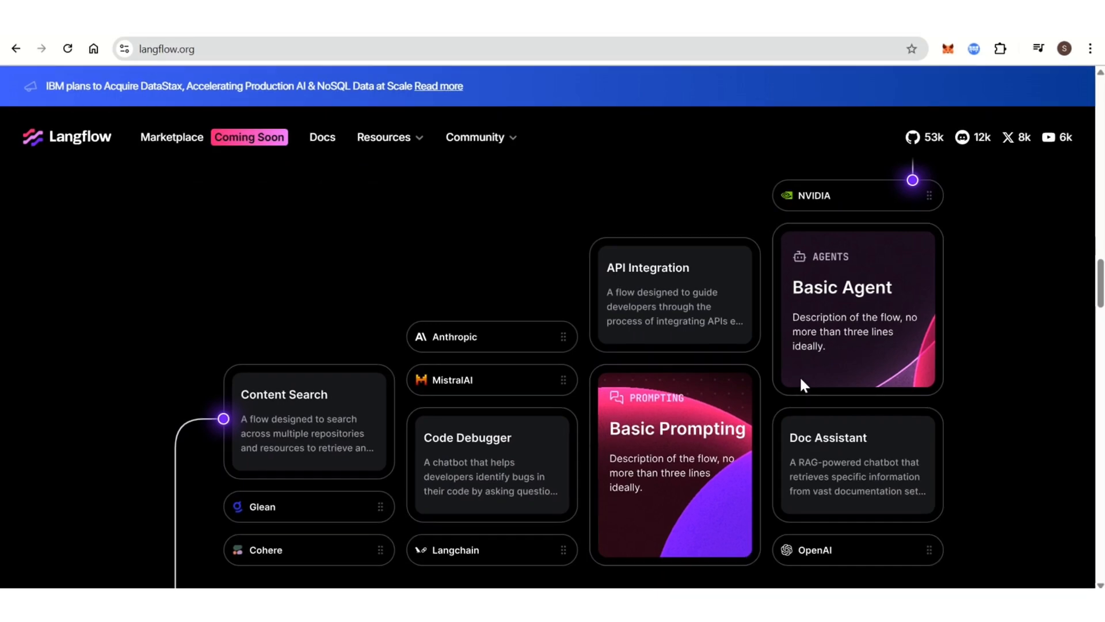
{"action": "scroll", "scroll_direction": "down", "scroll_amount": 3}
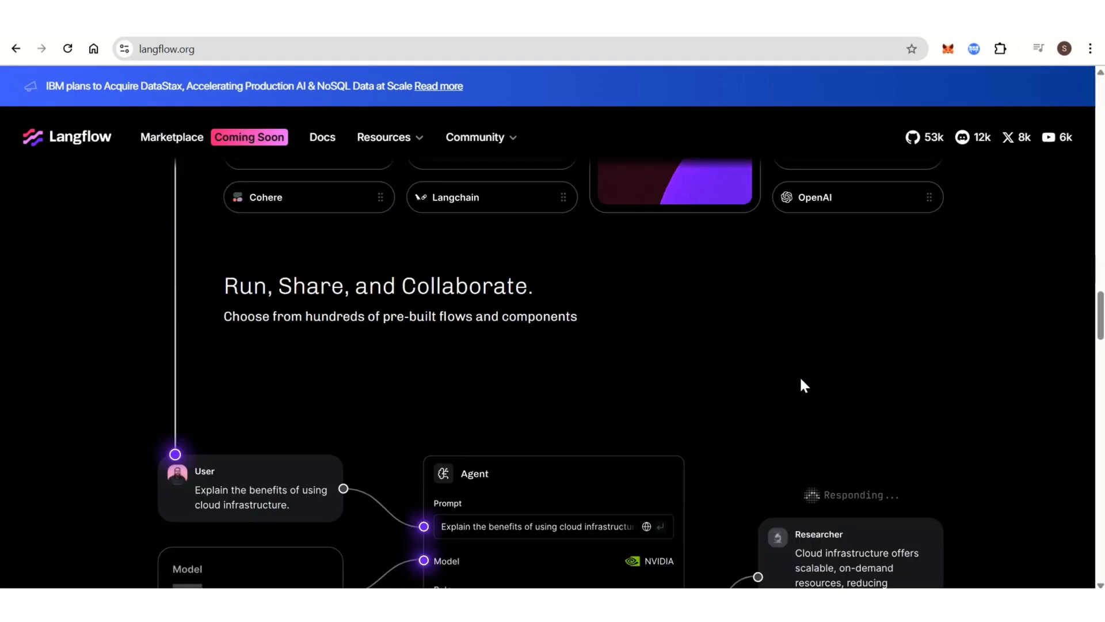
{"action": "scroll", "scroll_direction": "down", "scroll_amount": 3}
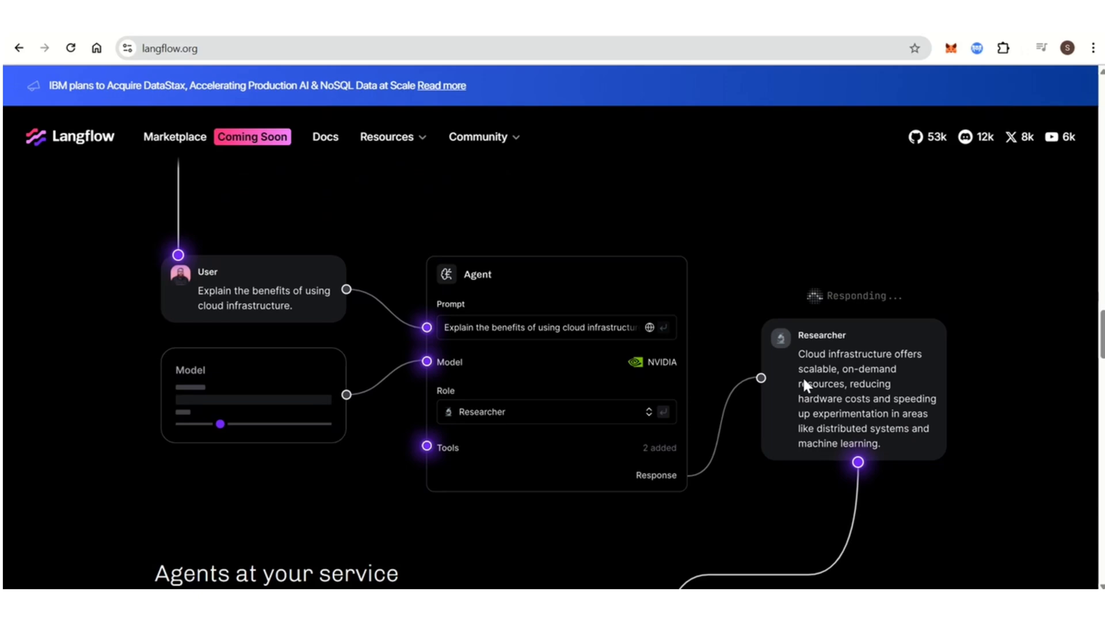
{"action": "scroll", "scroll_direction": "down", "scroll_amount": 3}
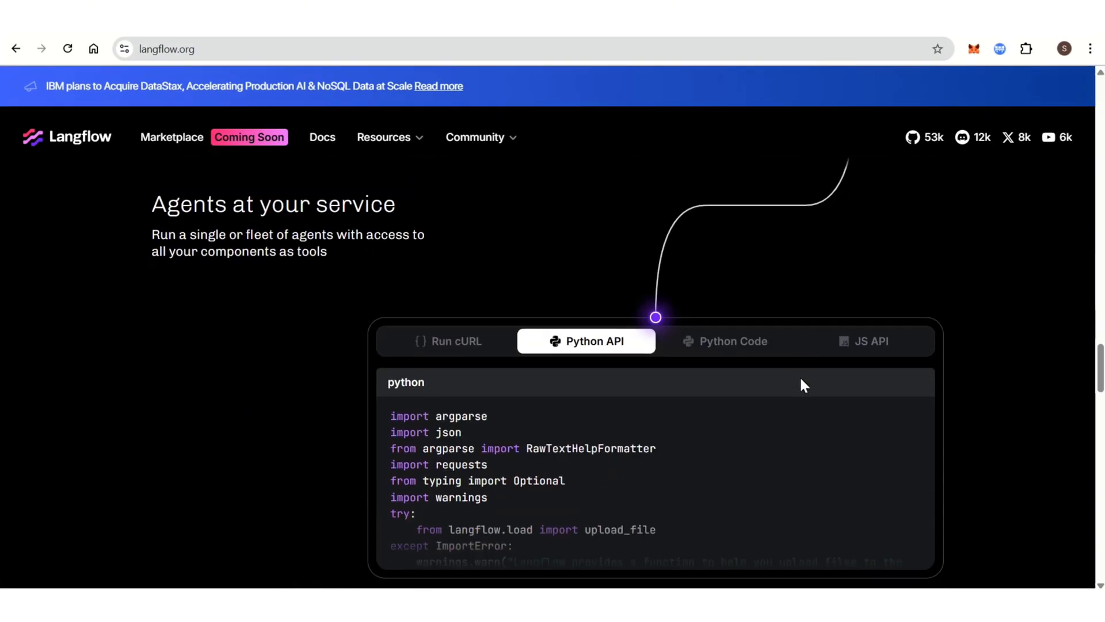
{"action": "scroll", "scroll_direction": "down", "scroll_amount": 3}
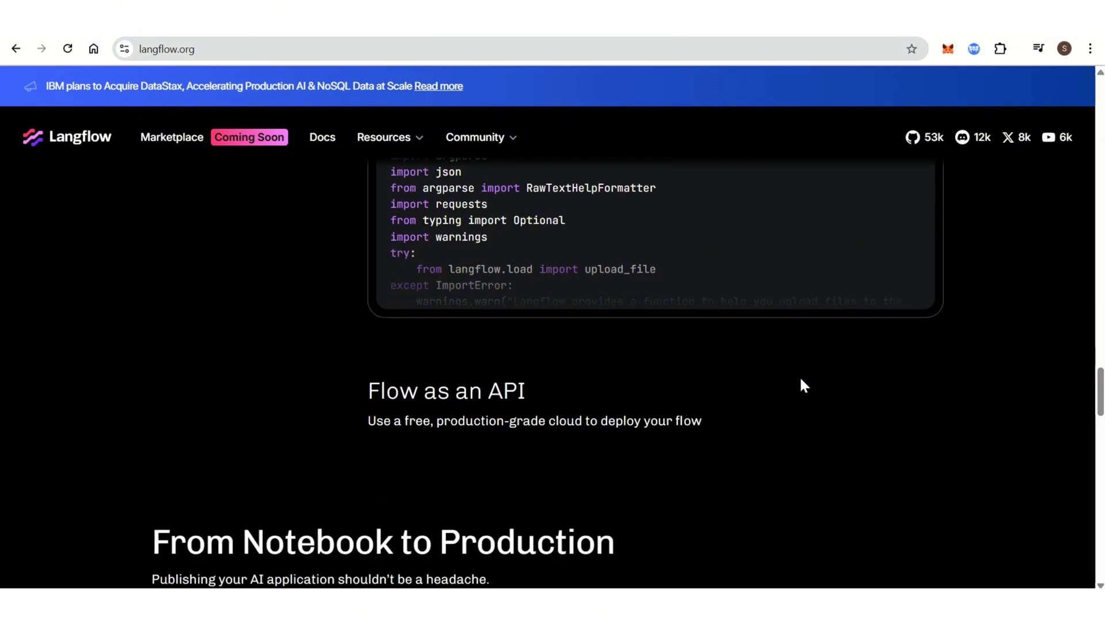
{"action": "scroll", "scroll_direction": "down", "scroll_amount": 3}
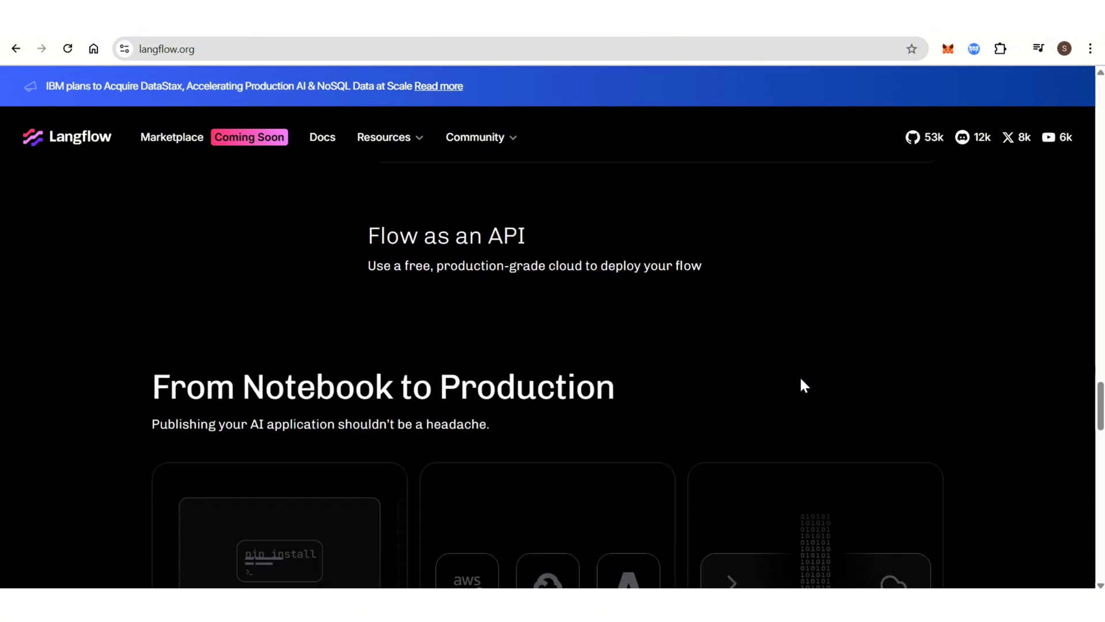
{"action": "scroll", "scroll_direction": "down", "scroll_amount": 3}
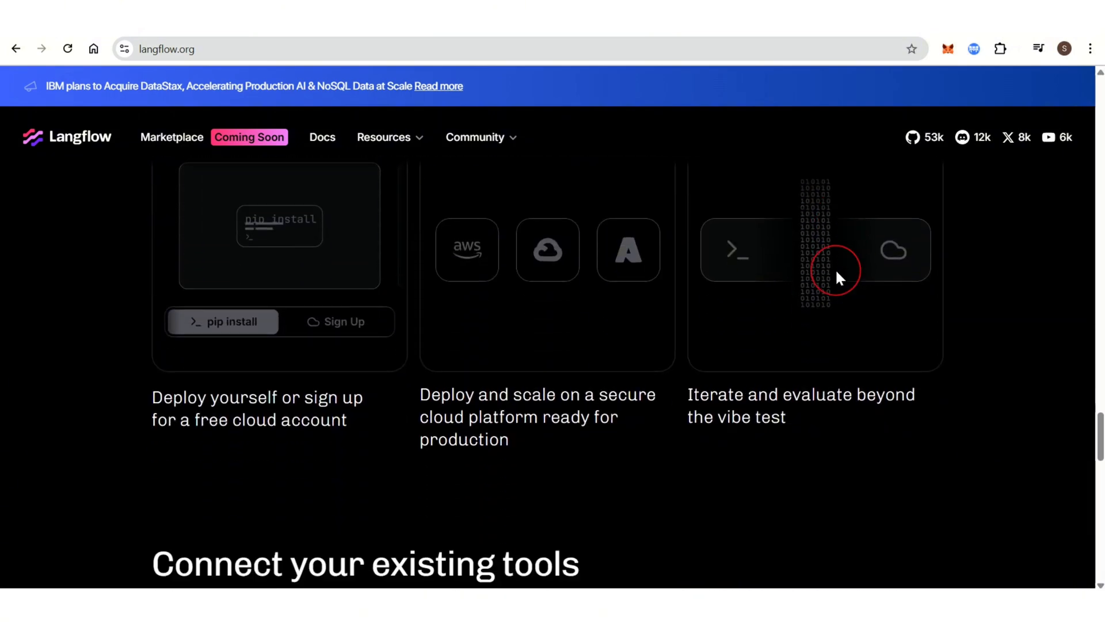
{"action": "scroll", "scroll_direction": "down", "scroll_amount": 3}
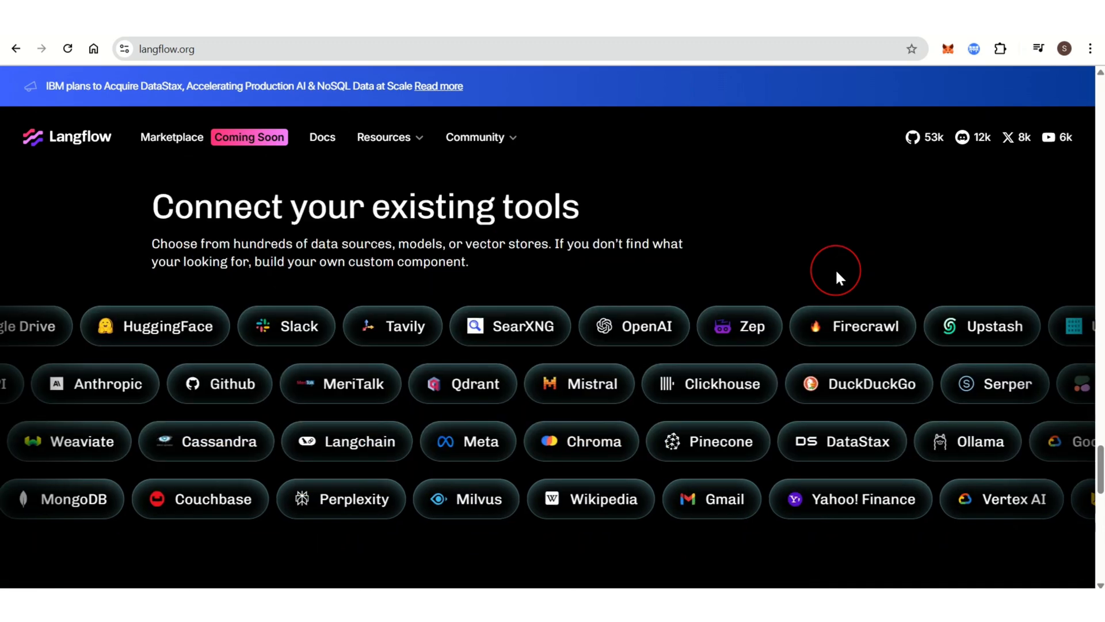
{"action": "scroll", "scroll_direction": "down", "scroll_amount": 3}
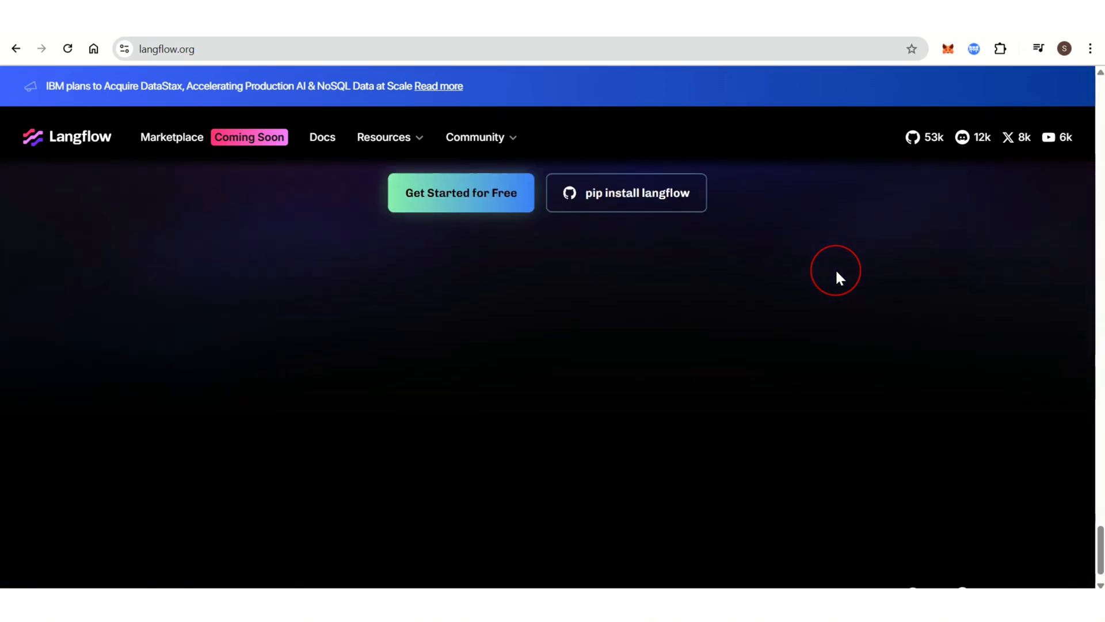
{"action": "scroll", "scroll_direction": "down", "scroll_amount": 3}
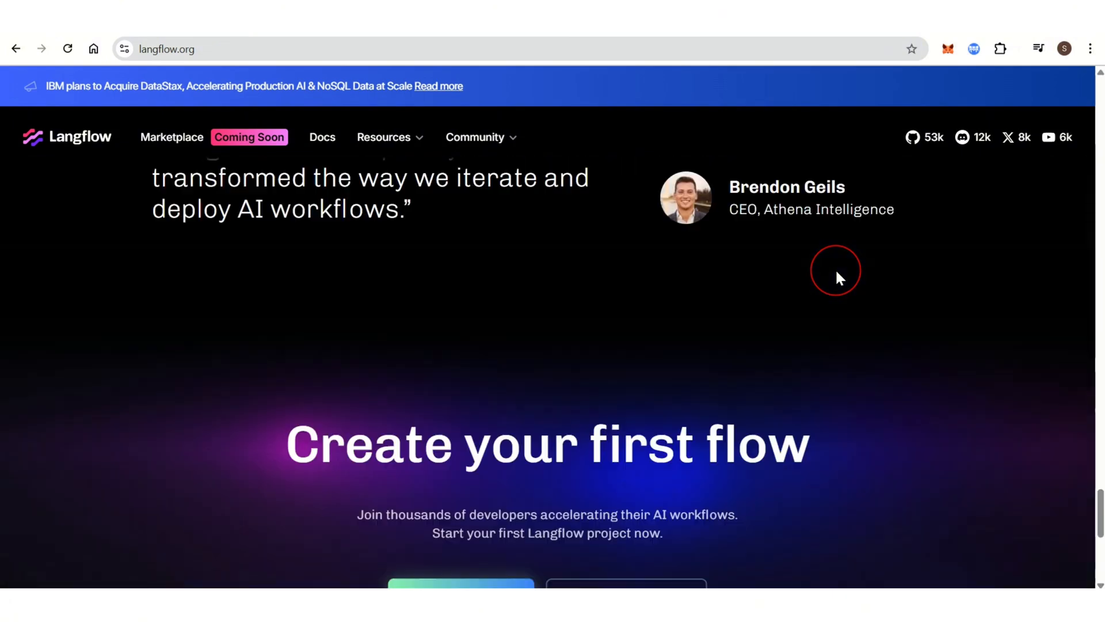
{"action": "scroll", "scroll_direction": "up", "scroll_amount": 3}
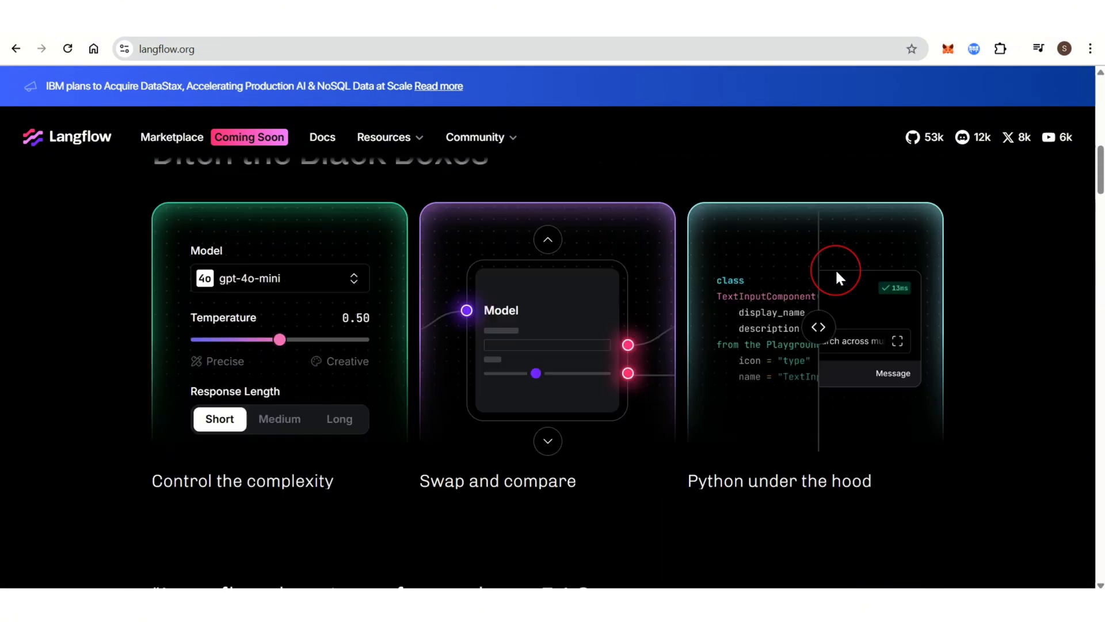
{"action": "scroll", "scroll_direction": "up", "scroll_amount": 3}
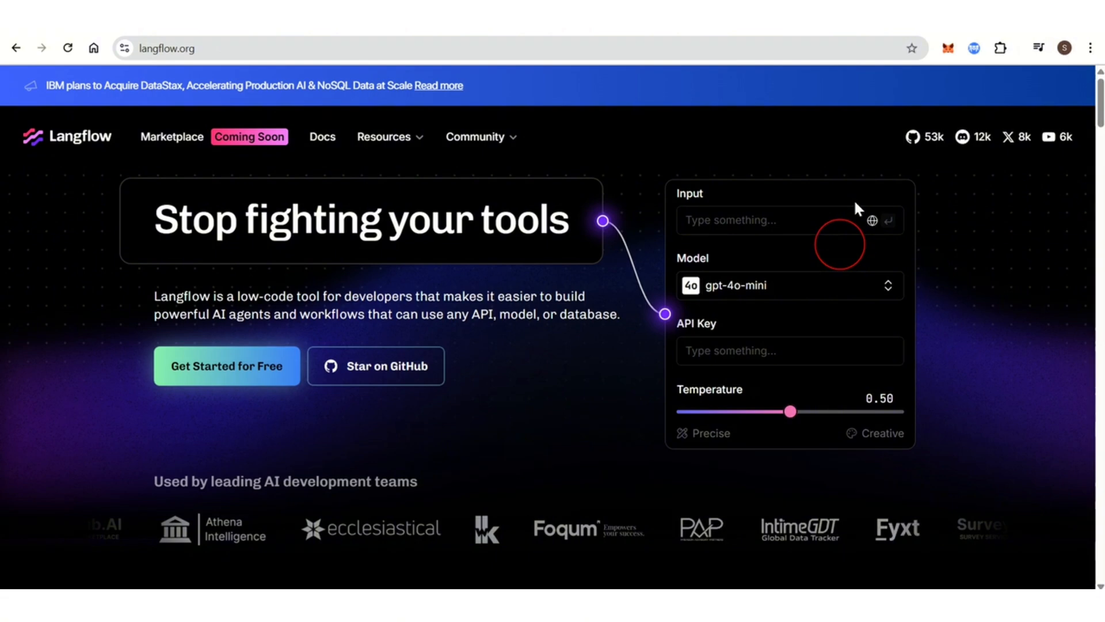
{"action": "mouse_move", "coordinate": [541, 43]}
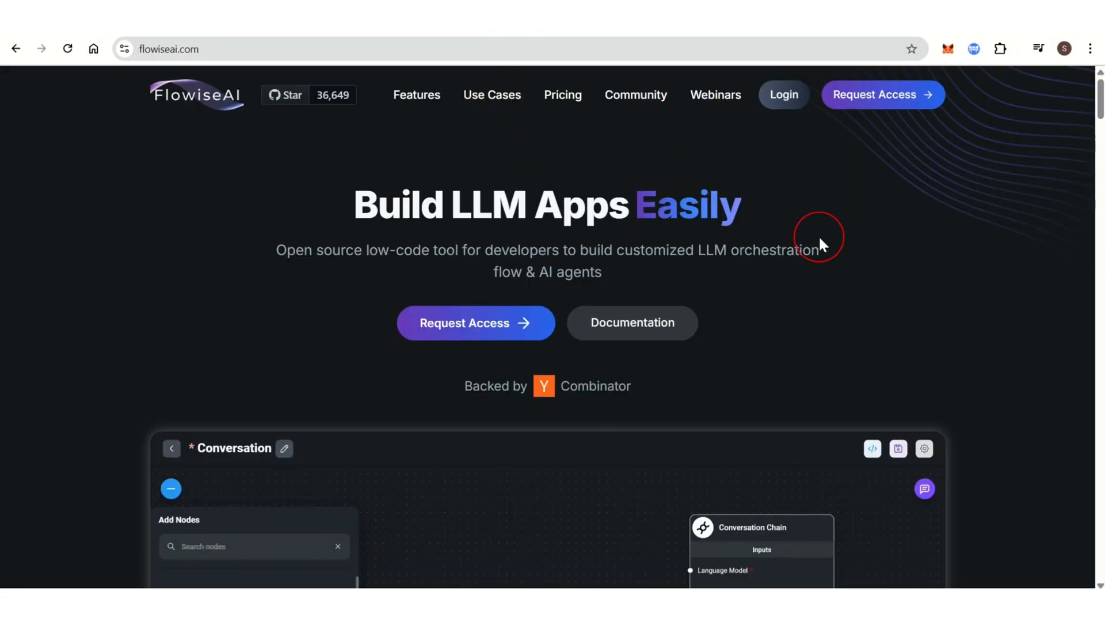
{"action": "mouse_move", "coordinate": [853, 247]}
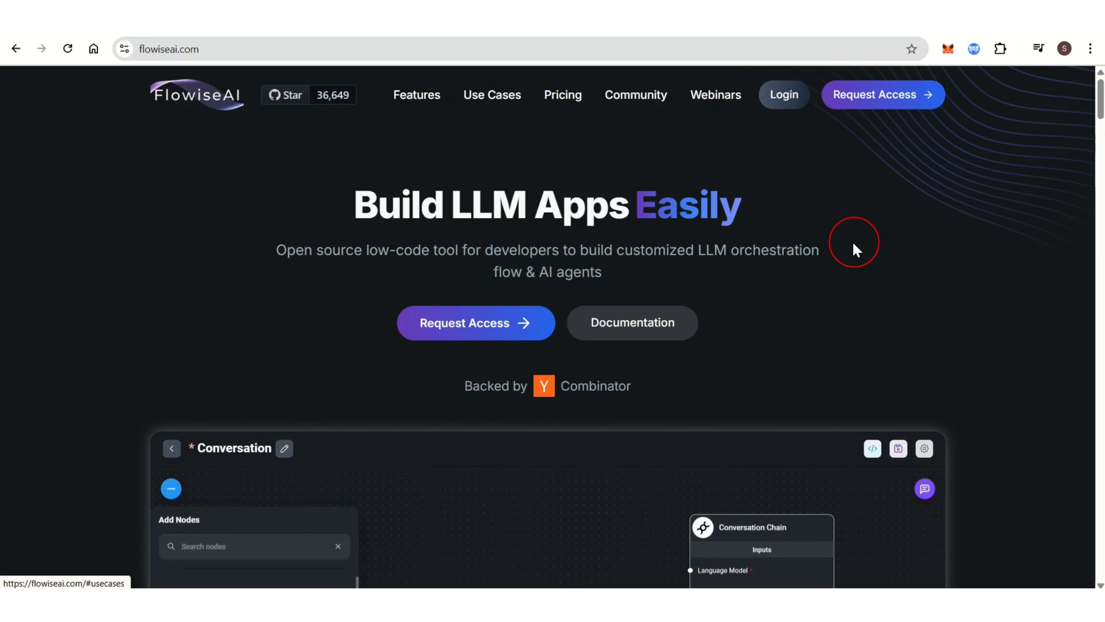
{"action": "scroll", "scroll_direction": "down", "scroll_amount": 3}
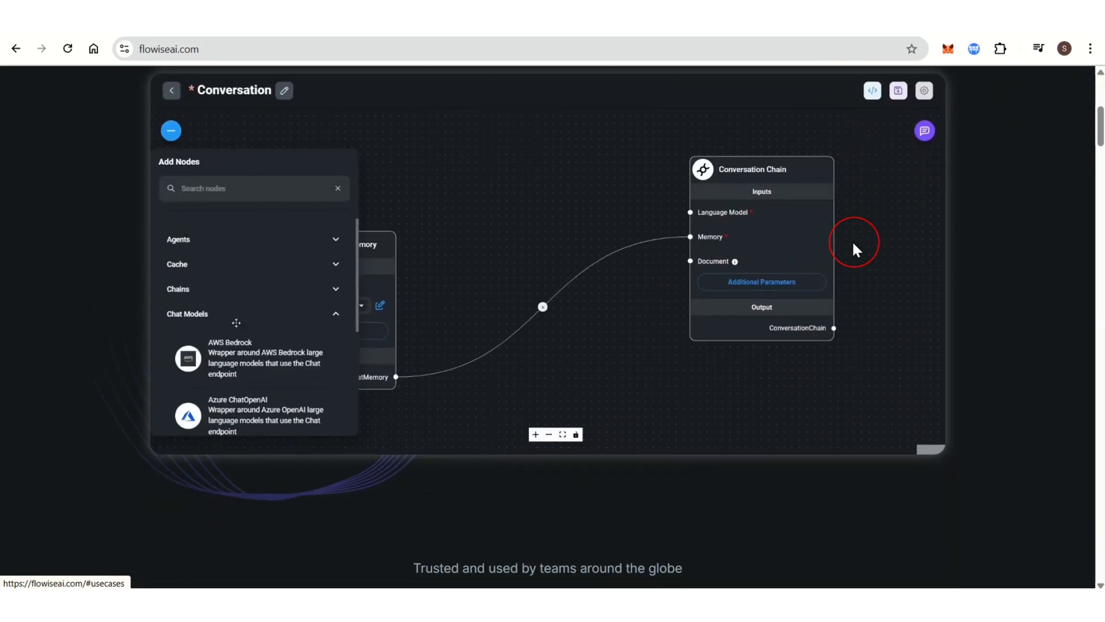
{"action": "scroll", "scroll_direction": "down", "scroll_amount": 3}
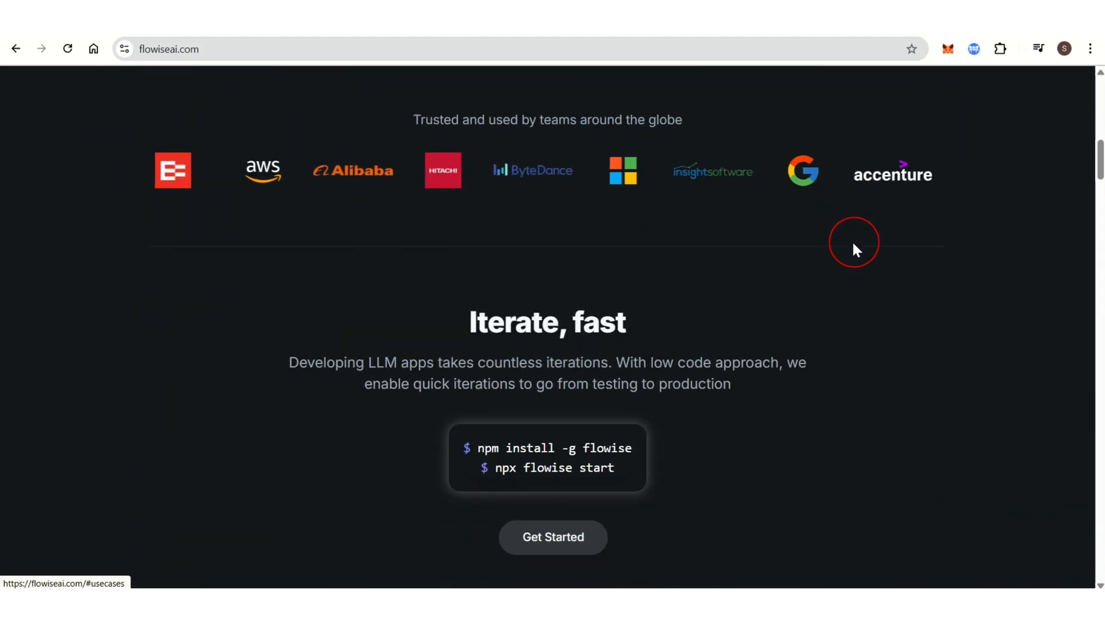
{"action": "scroll", "scroll_direction": "down", "scroll_amount": 3}
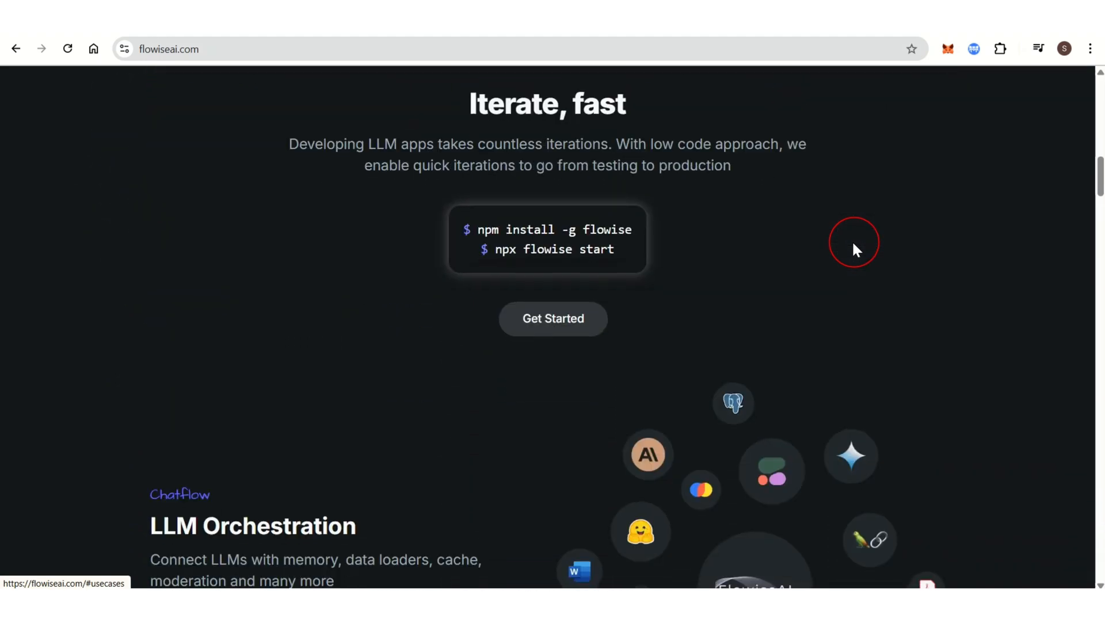
{"action": "scroll", "scroll_direction": "down", "scroll_amount": 3}
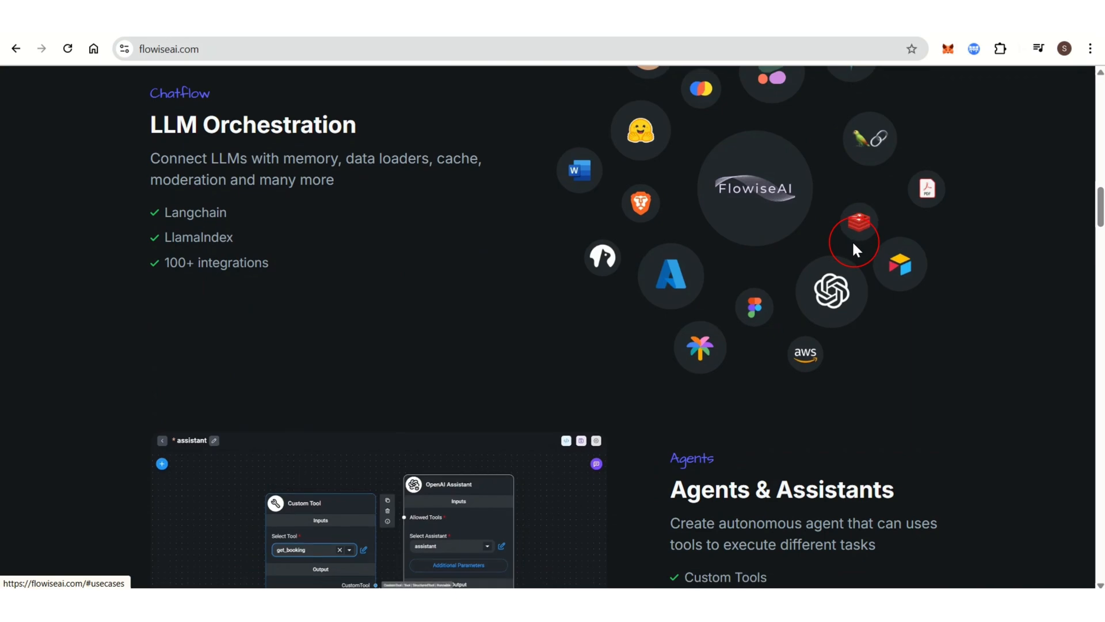
{"action": "scroll", "scroll_direction": "down", "scroll_amount": 3}
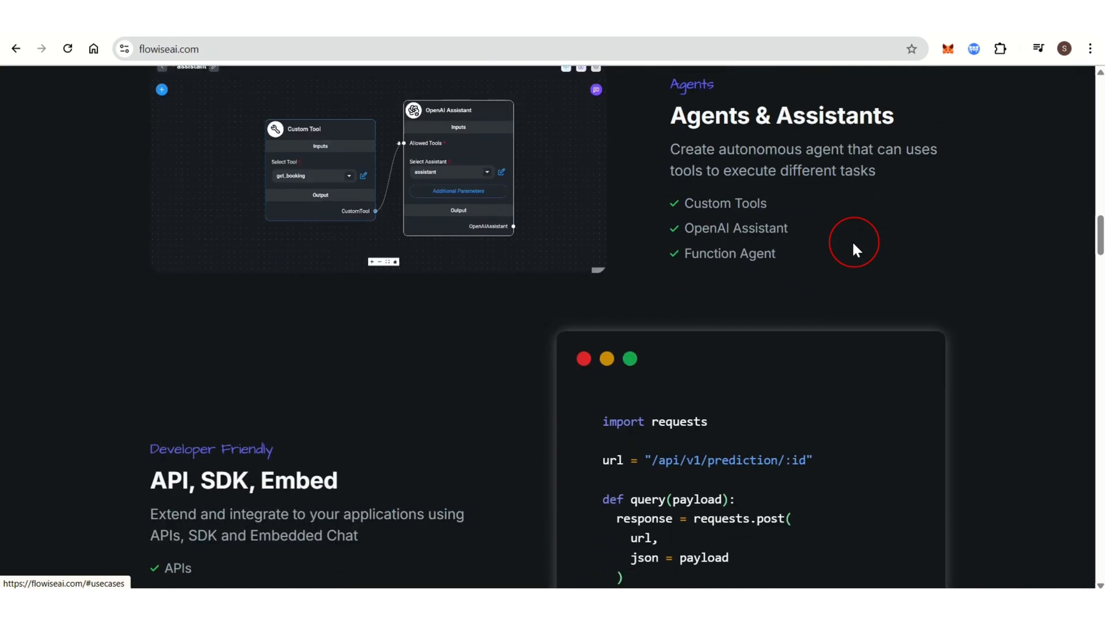
{"action": "scroll", "scroll_direction": "down", "scroll_amount": 3}
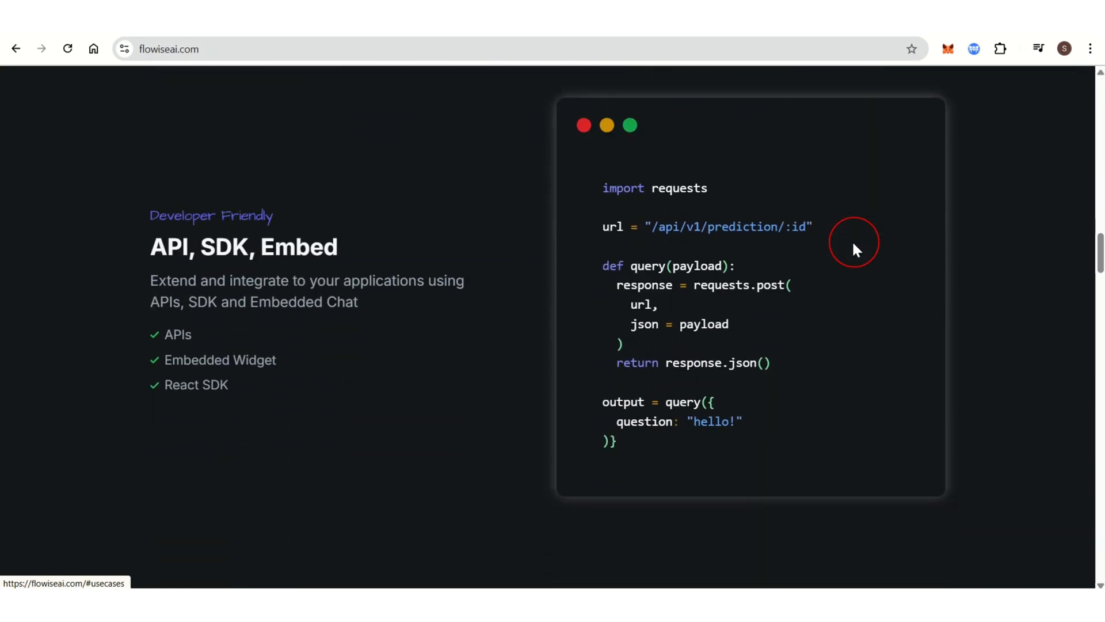
{"action": "scroll", "scroll_direction": "down", "scroll_amount": 3}
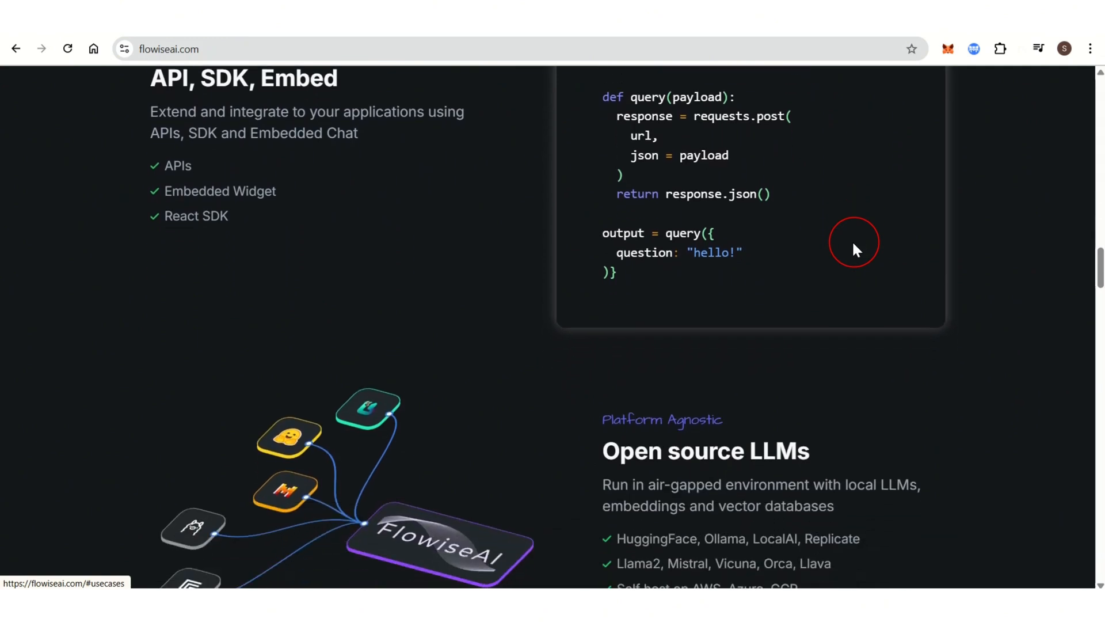
{"action": "scroll", "scroll_direction": "down", "scroll_amount": 3}
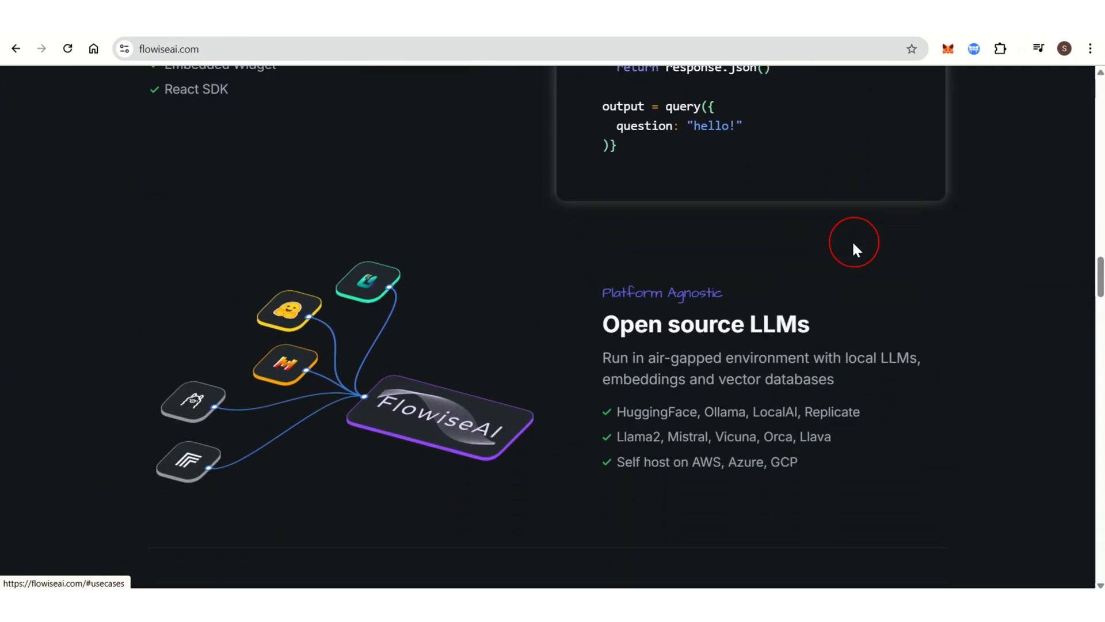
{"action": "scroll", "scroll_direction": "down", "scroll_amount": 3}
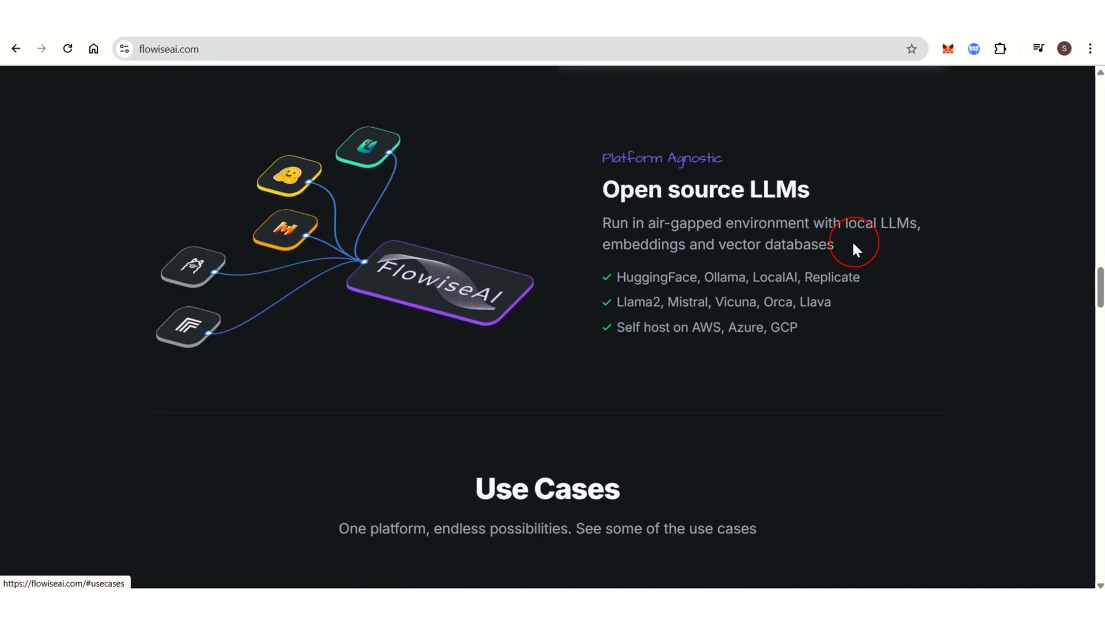
{"action": "scroll", "scroll_direction": "down", "scroll_amount": 3}
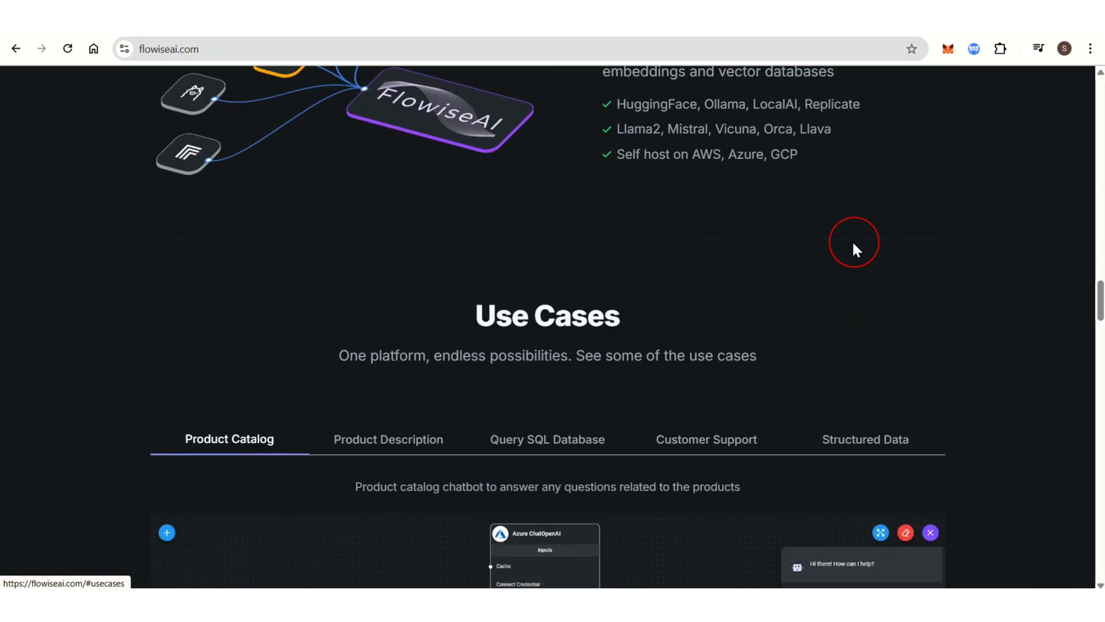
{"action": "scroll", "scroll_direction": "down", "scroll_amount": 3}
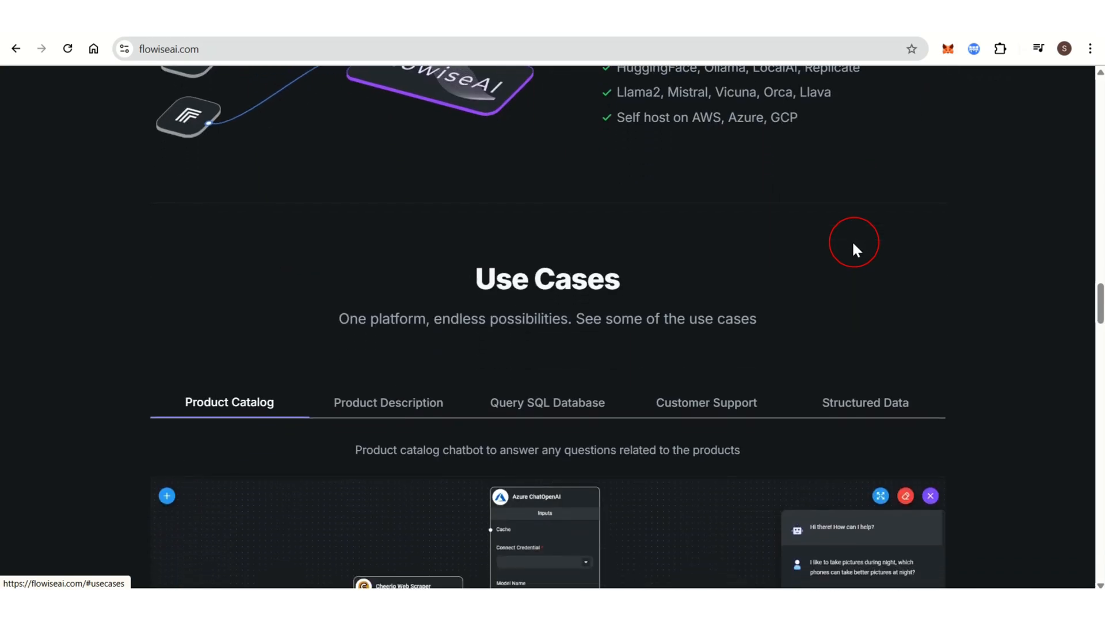
{"action": "scroll", "scroll_direction": "down", "scroll_amount": 3}
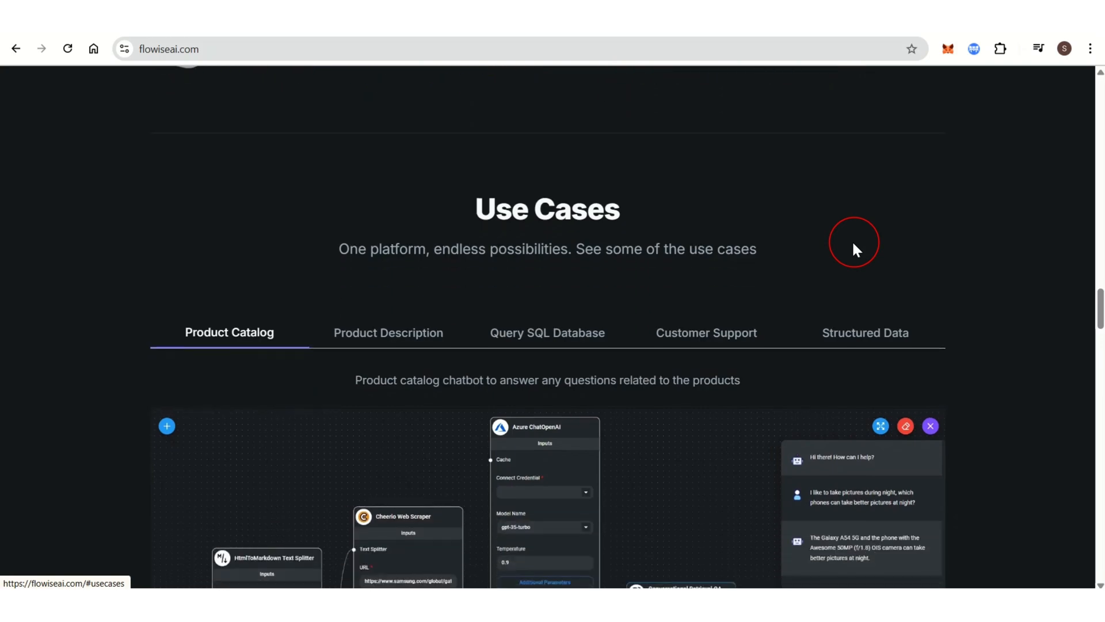
{"action": "scroll", "scroll_direction": "down", "scroll_amount": 3}
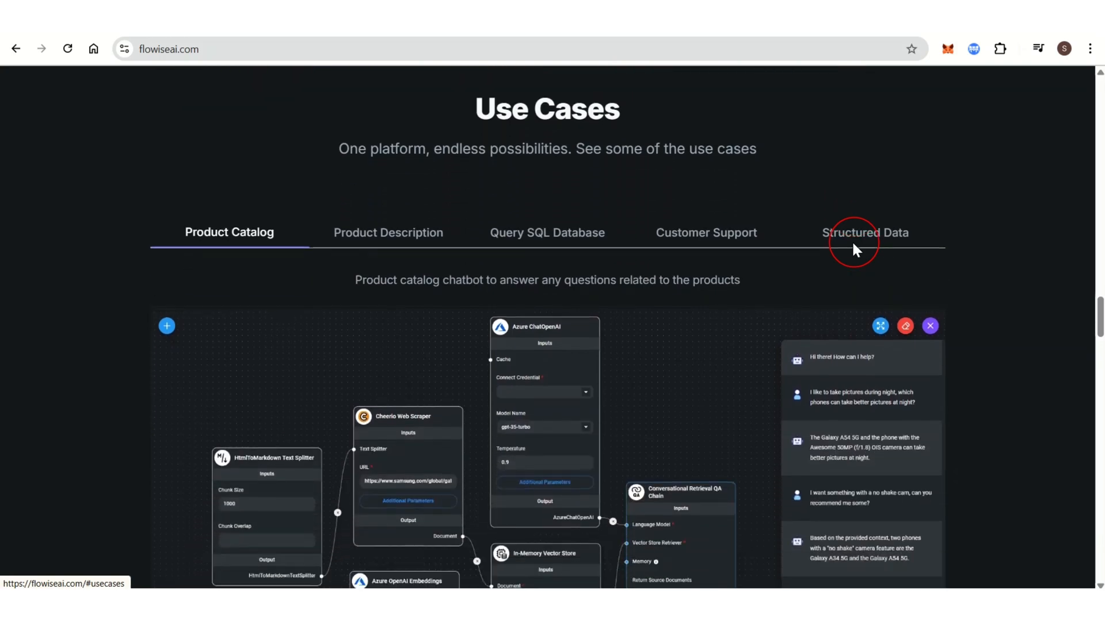
{"action": "scroll", "scroll_direction": "down", "scroll_amount": 3}
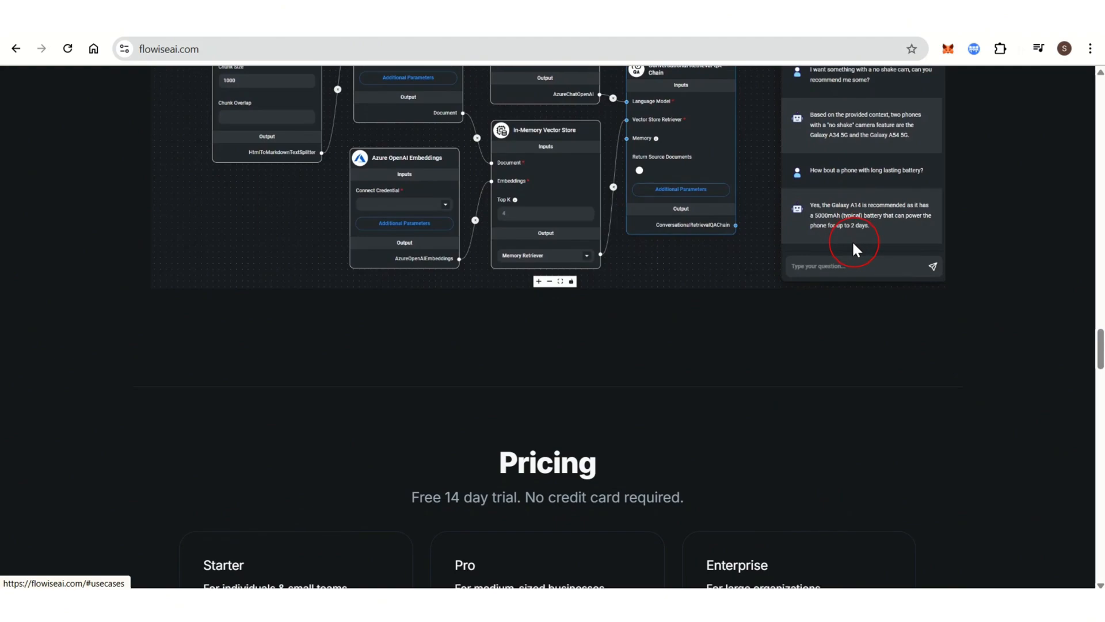
{"action": "scroll", "scroll_direction": "down", "scroll_amount": 3}
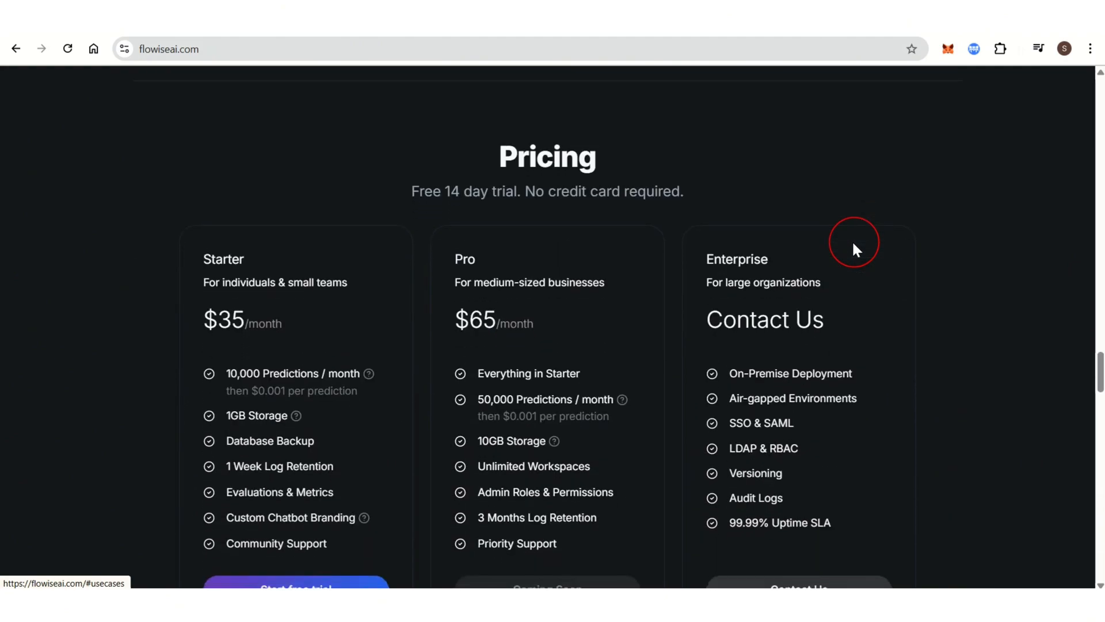
{"action": "scroll", "scroll_direction": "down", "scroll_amount": 3}
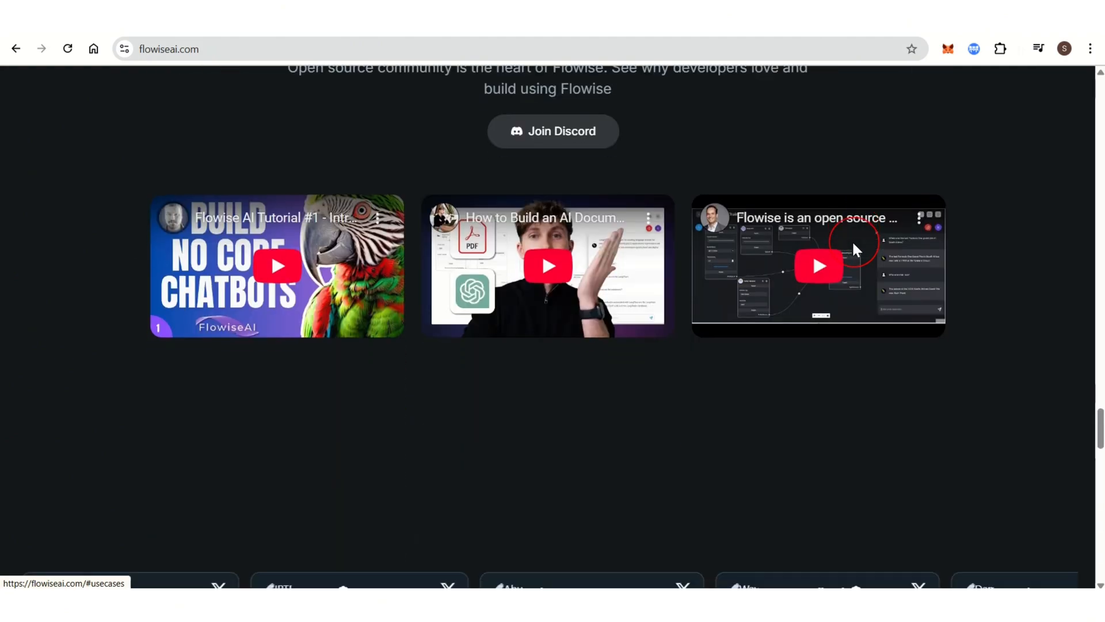
{"action": "scroll", "scroll_direction": "down", "scroll_amount": 3}
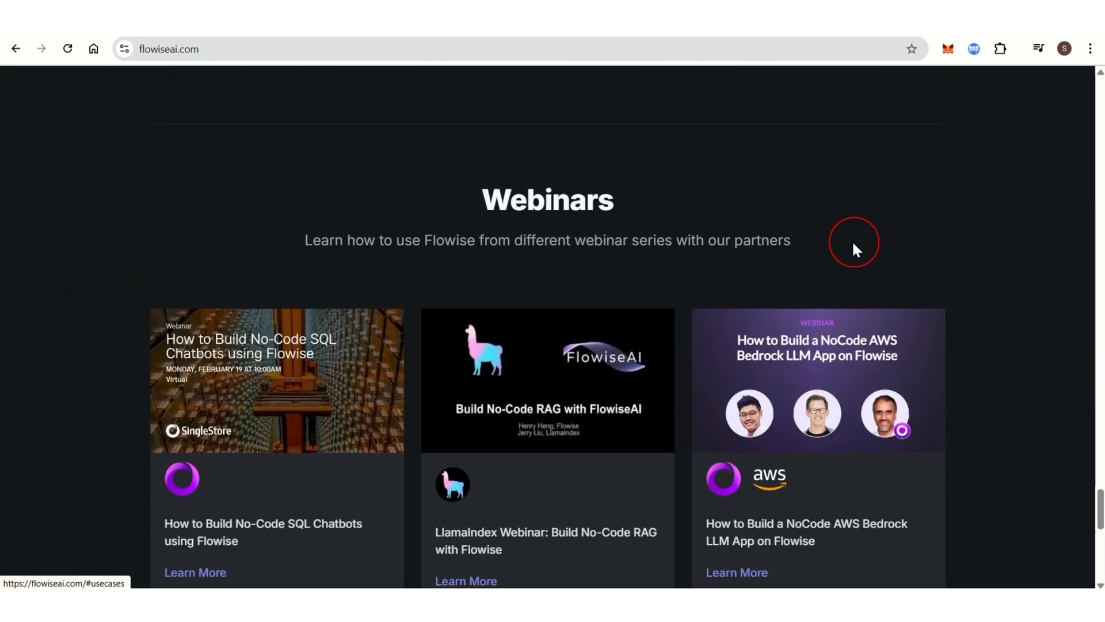
{"action": "scroll", "scroll_direction": "down", "scroll_amount": 3}
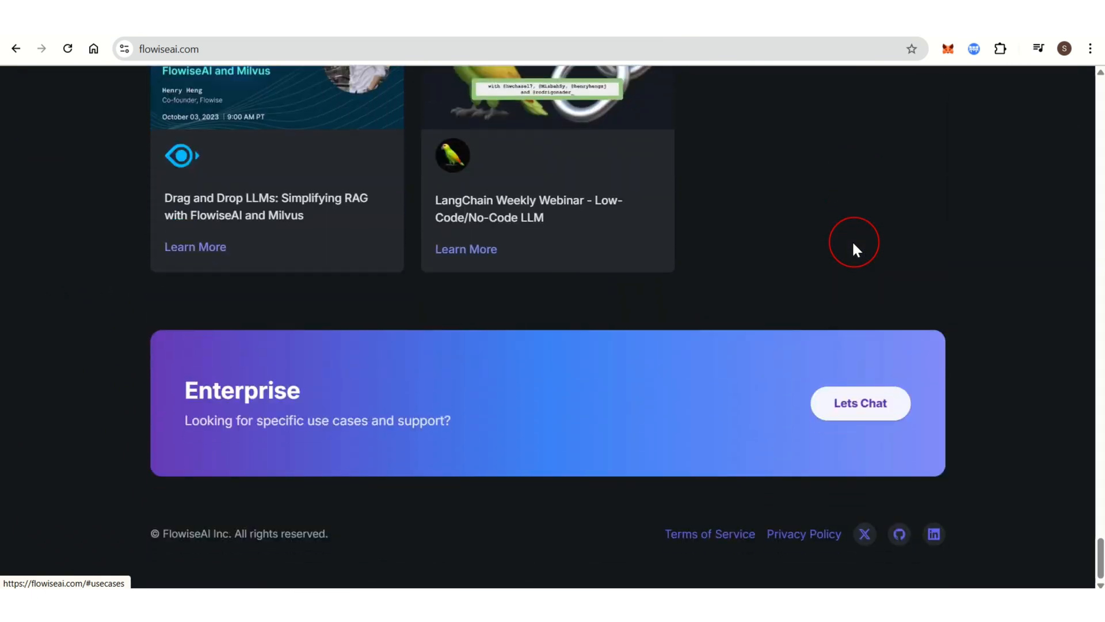
{"action": "scroll", "scroll_direction": "up", "scroll_amount": 3}
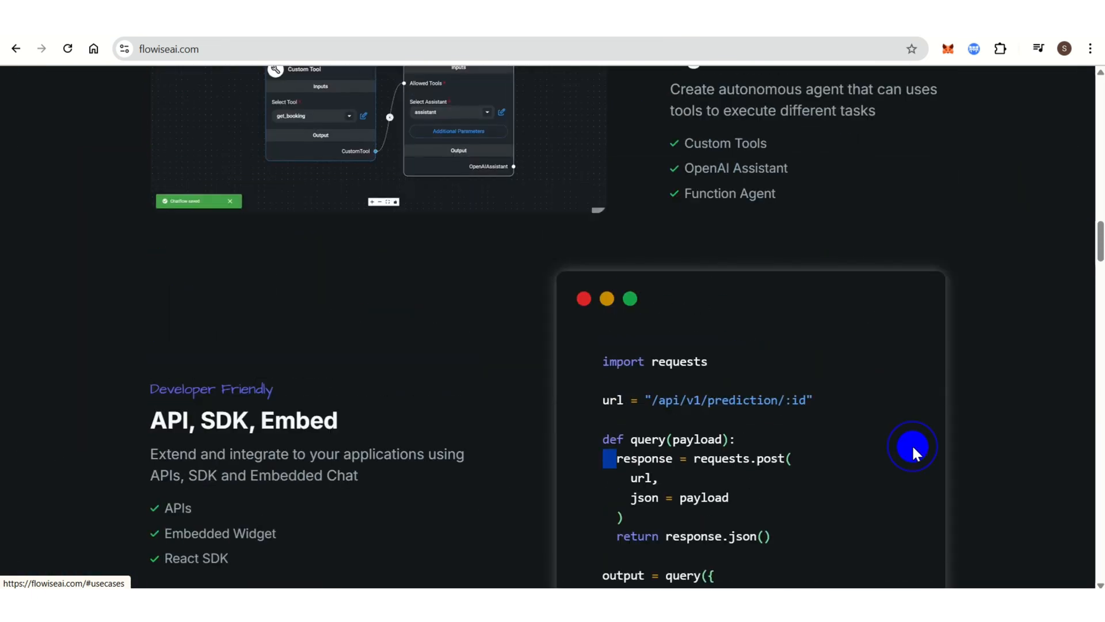
{"action": "scroll", "scroll_direction": "up", "scroll_amount": 3}
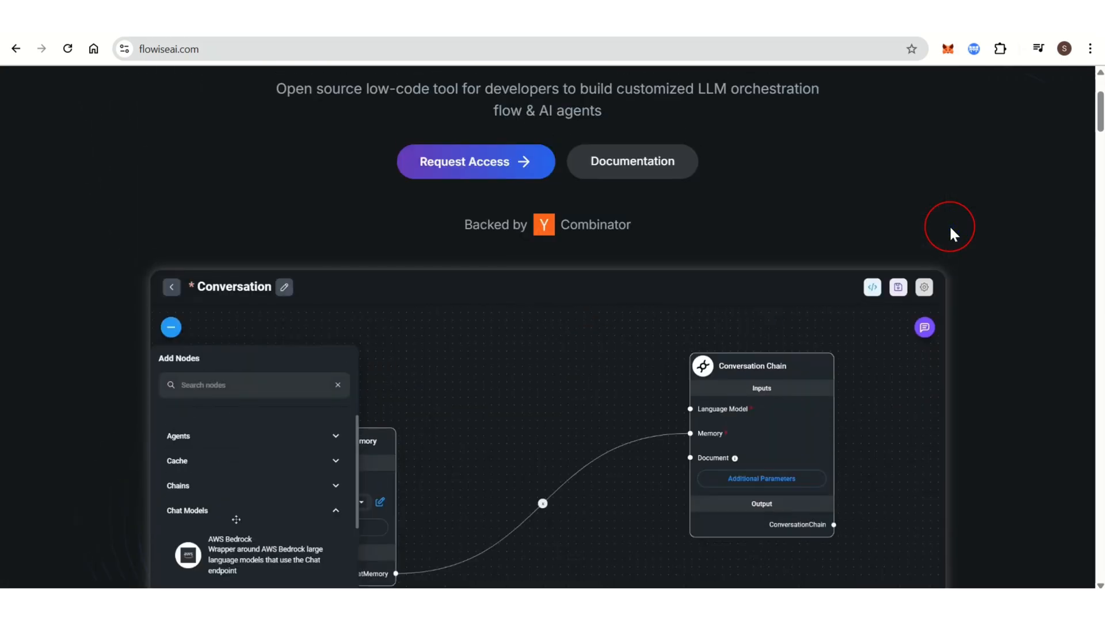
{"action": "scroll", "scroll_direction": "up", "scroll_amount": 3}
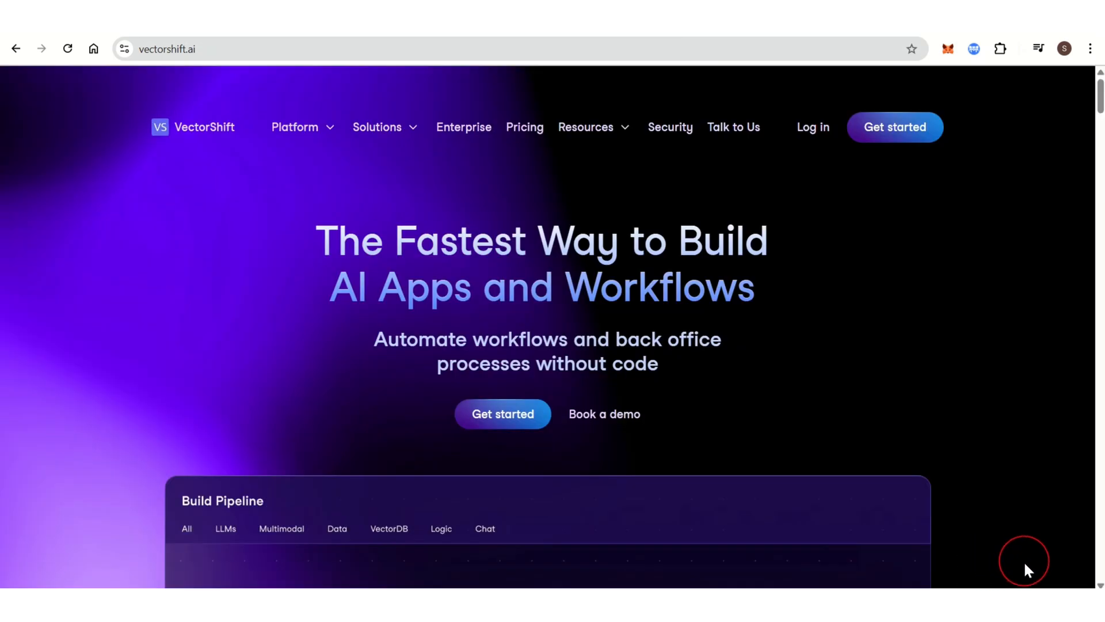
{"action": "mouse_move", "coordinate": [924, 422]}
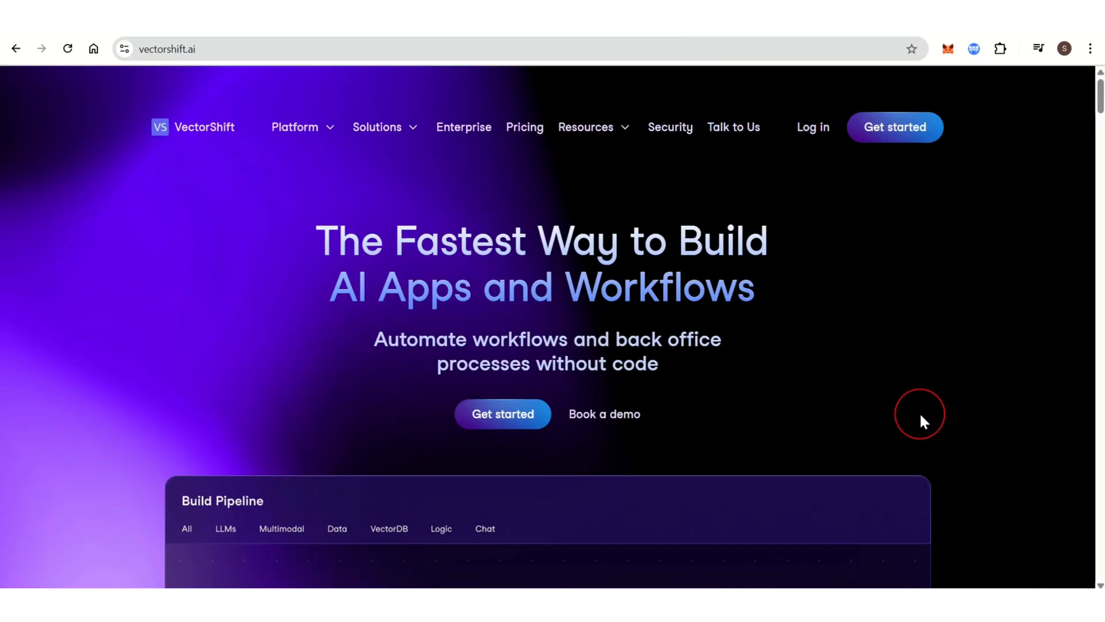
{"action": "scroll", "scroll_direction": "down", "scroll_amount": 3}
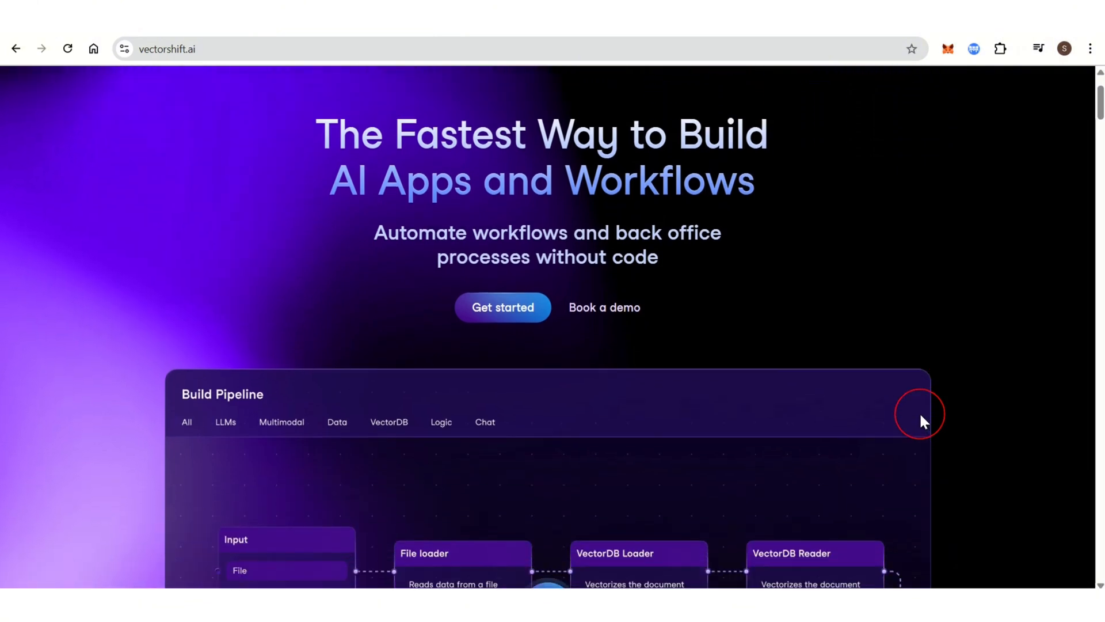
{"action": "scroll", "scroll_direction": "down", "scroll_amount": 3}
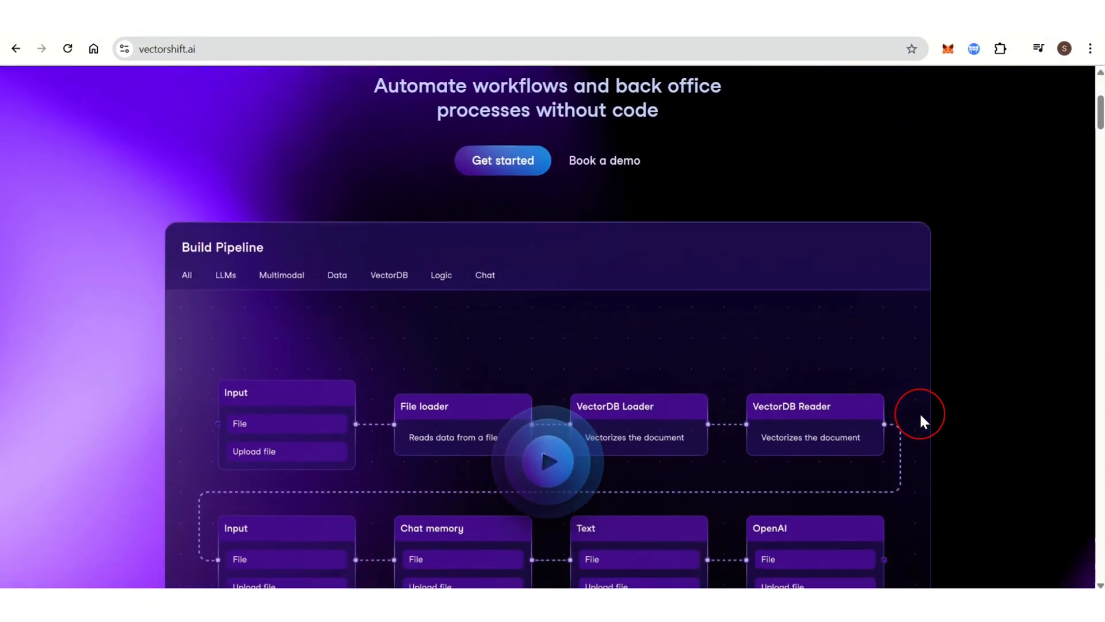
{"action": "scroll", "scroll_direction": "down", "scroll_amount": 3}
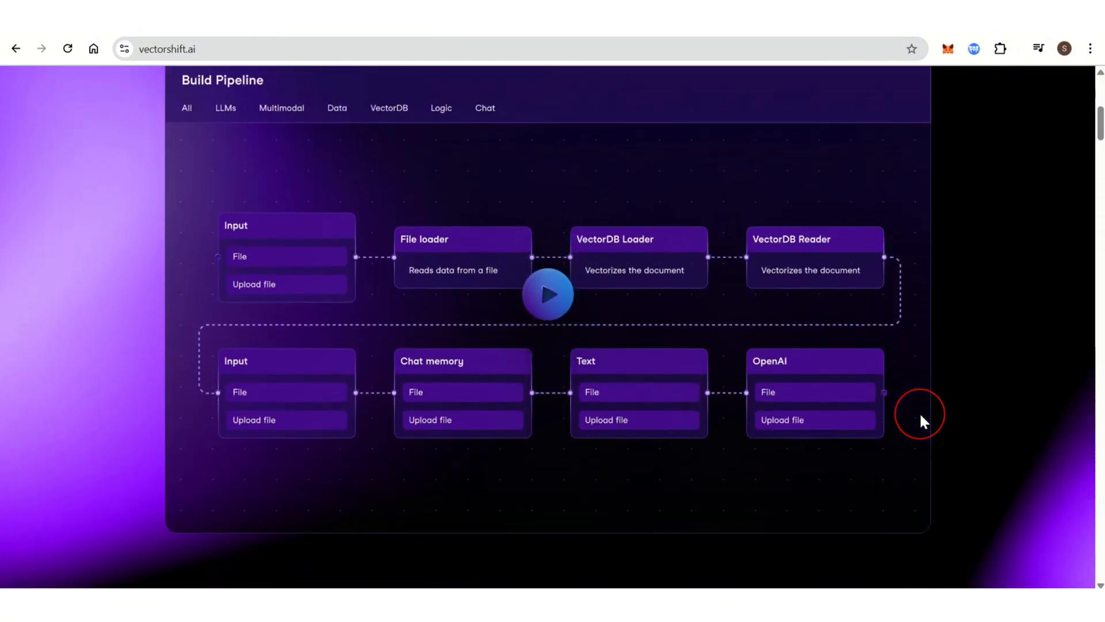
{"action": "scroll", "scroll_direction": "down", "scroll_amount": 3}
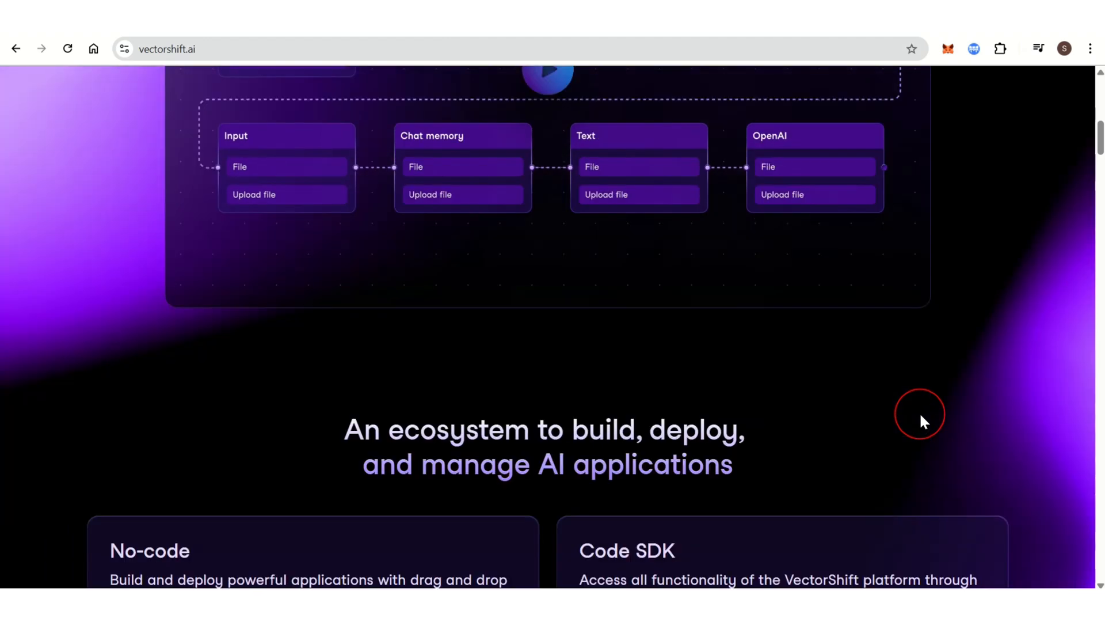
{"action": "scroll", "scroll_direction": "down", "scroll_amount": 3}
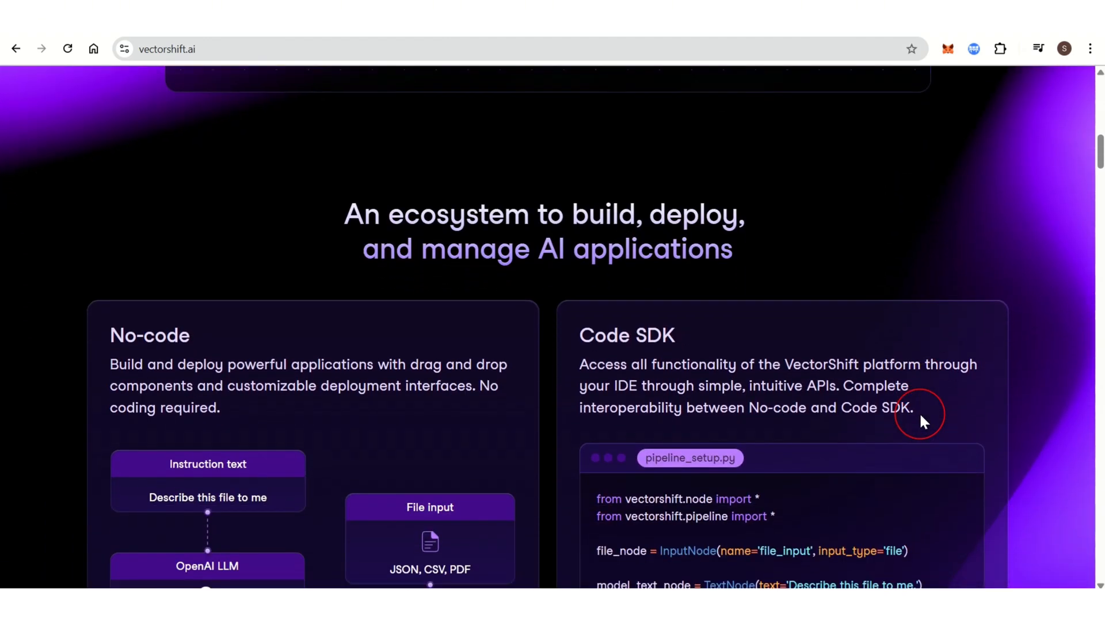
{"action": "scroll", "scroll_direction": "down", "scroll_amount": 3}
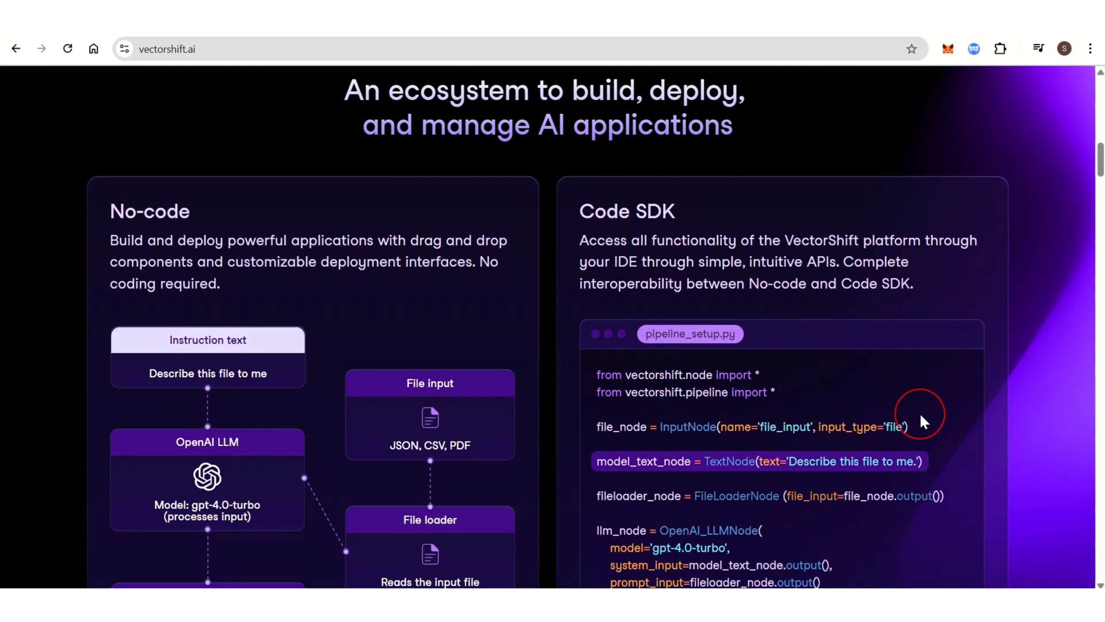
{"action": "scroll", "scroll_direction": "down", "scroll_amount": 3}
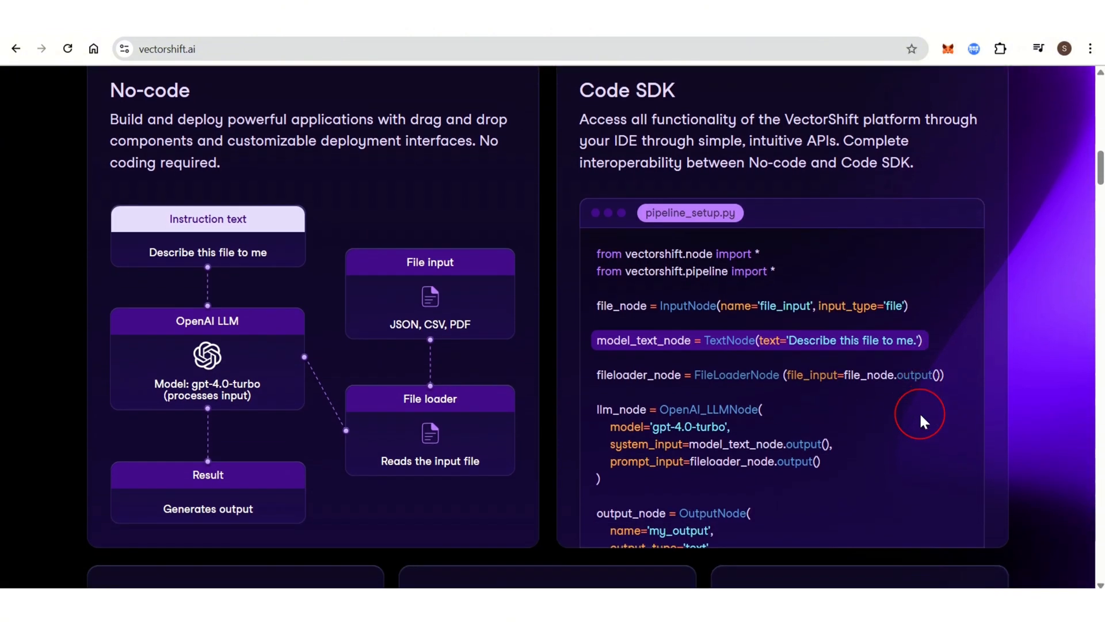
{"action": "scroll", "scroll_direction": "down", "scroll_amount": 3}
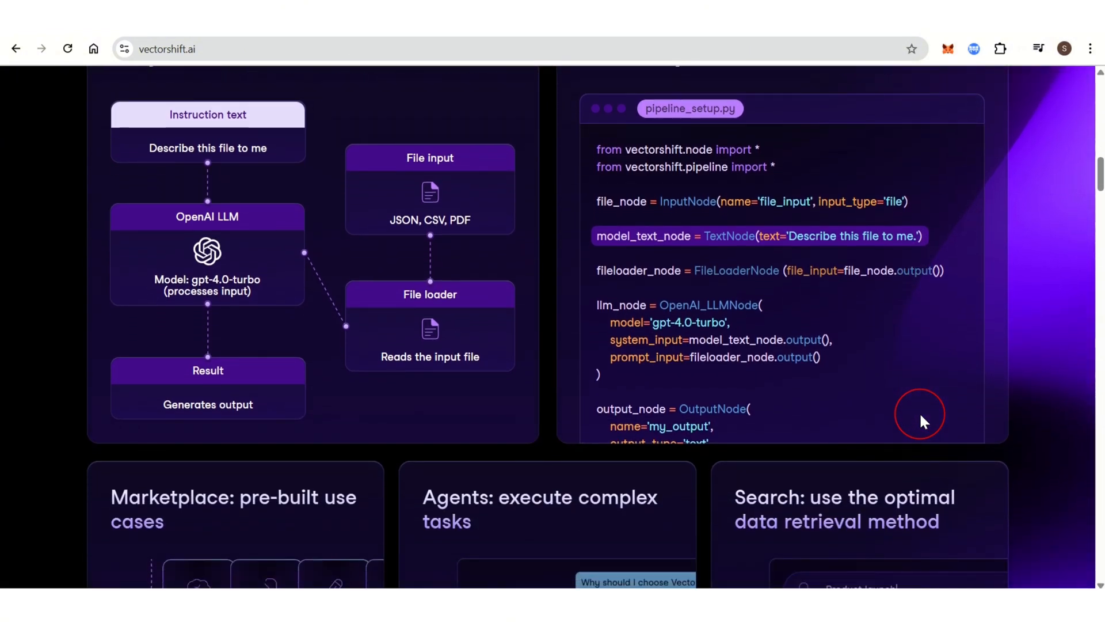
{"action": "scroll", "scroll_direction": "down", "scroll_amount": 3}
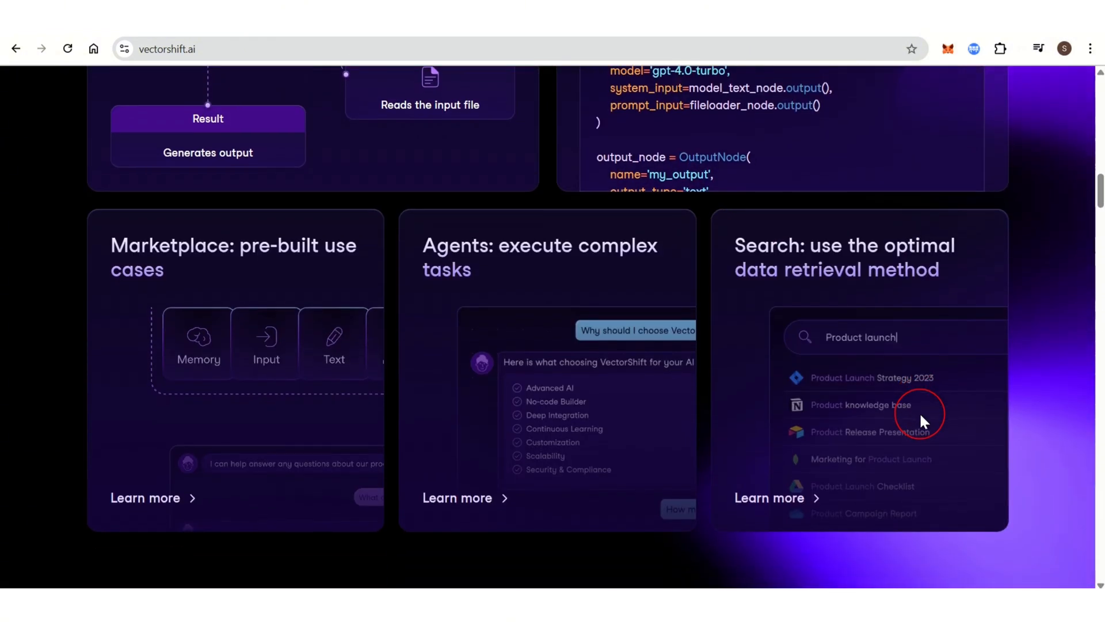
{"action": "scroll", "scroll_direction": "down", "scroll_amount": 3}
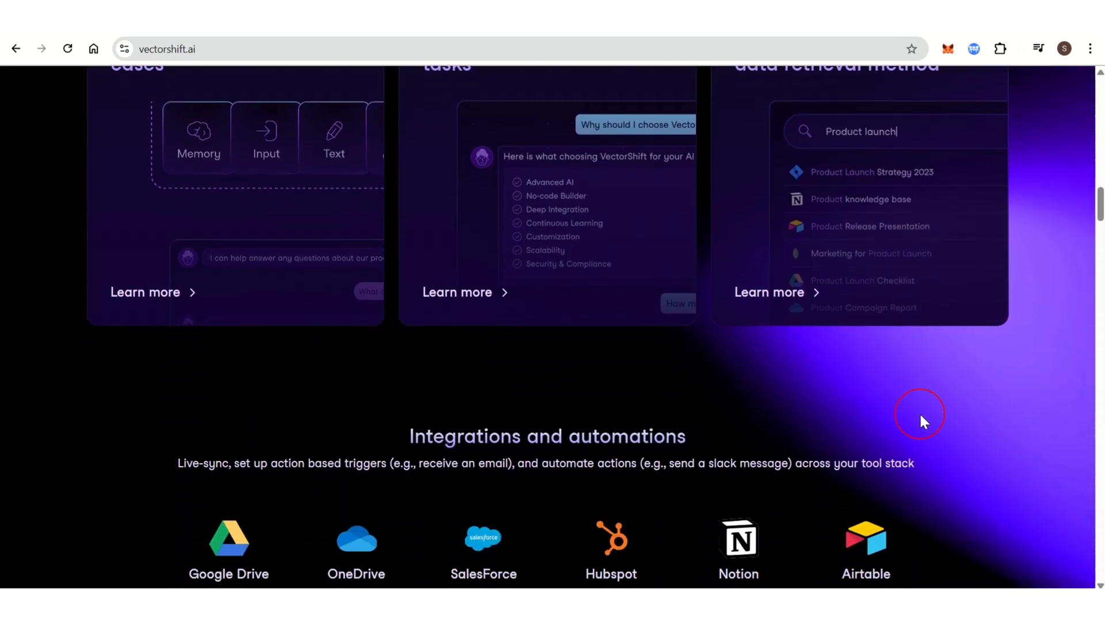
{"action": "scroll", "scroll_direction": "down", "scroll_amount": 3}
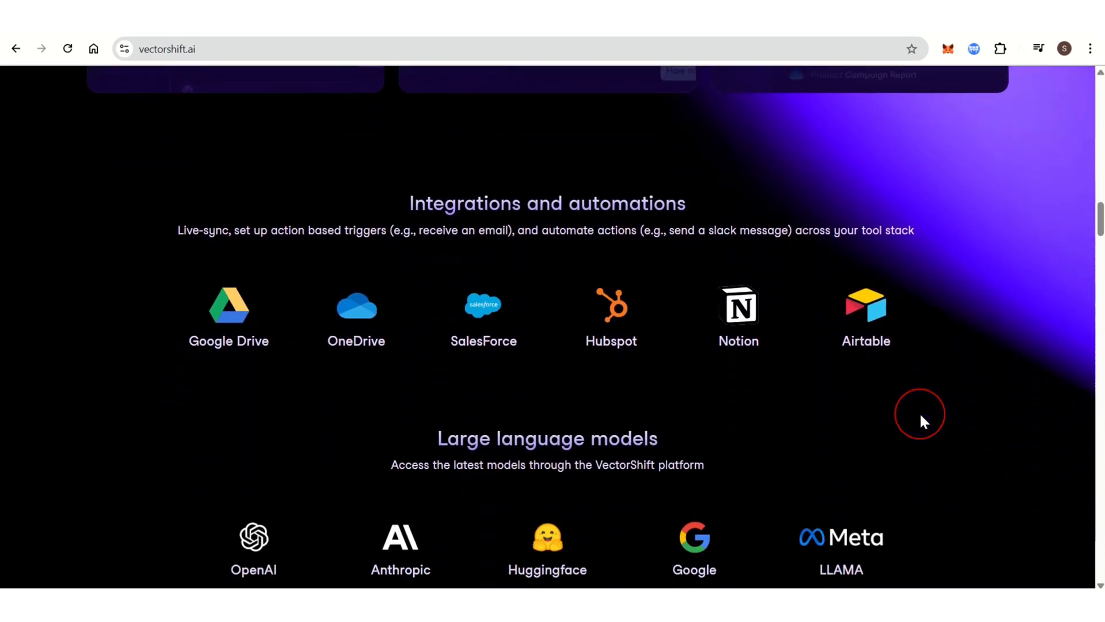
{"action": "scroll", "scroll_direction": "down", "scroll_amount": 3}
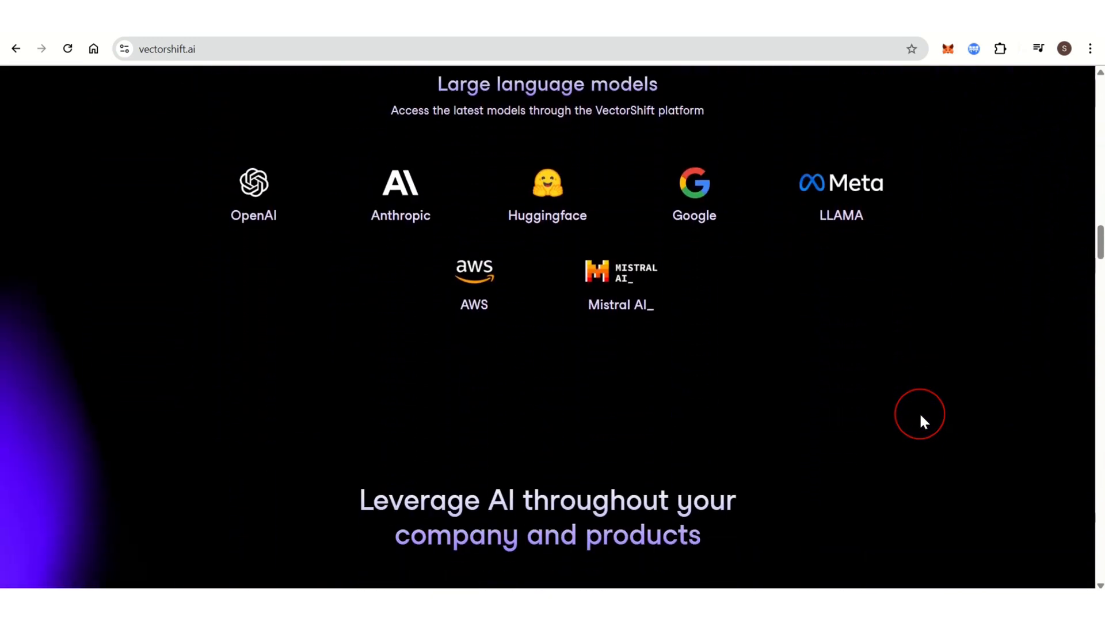
{"action": "scroll", "scroll_direction": "down", "scroll_amount": 3}
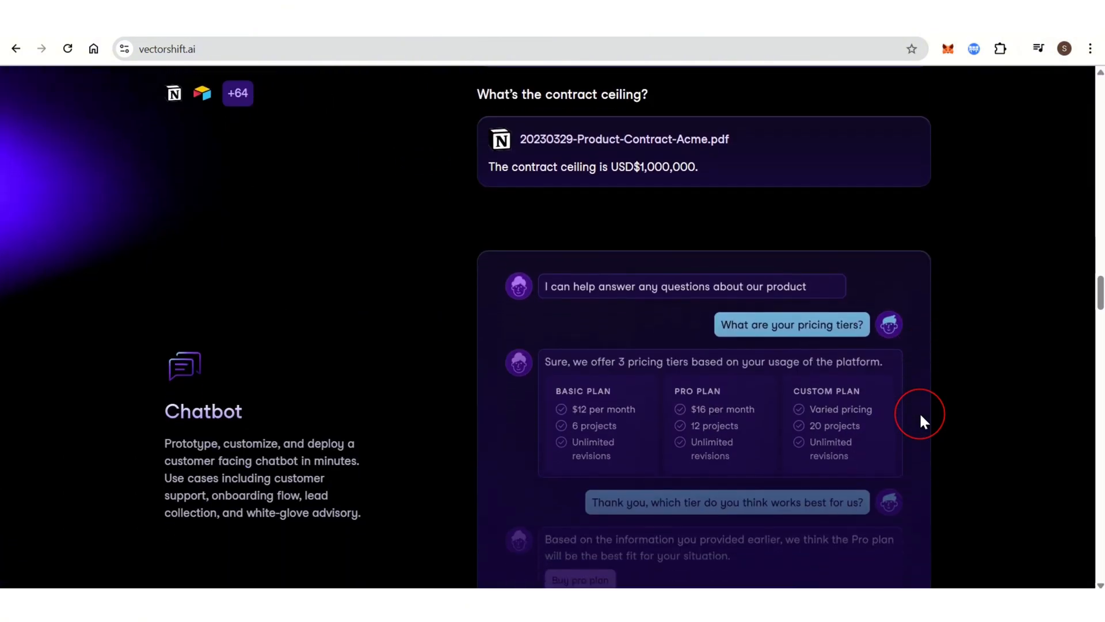
{"action": "scroll", "scroll_direction": "up", "scroll_amount": 3}
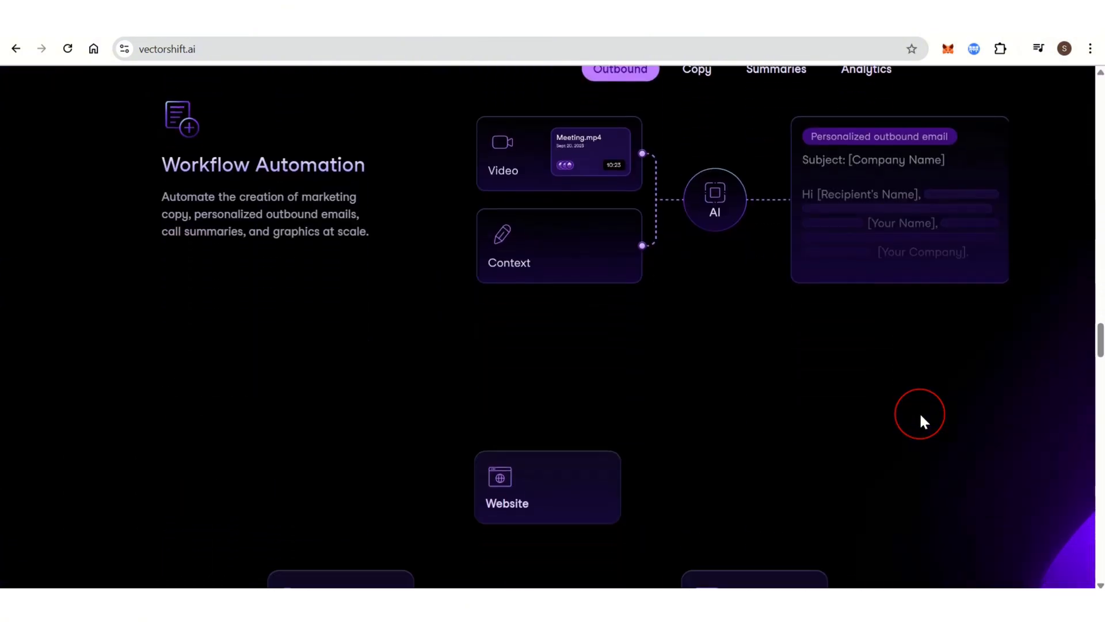
{"action": "scroll", "scroll_direction": "down", "scroll_amount": 3}
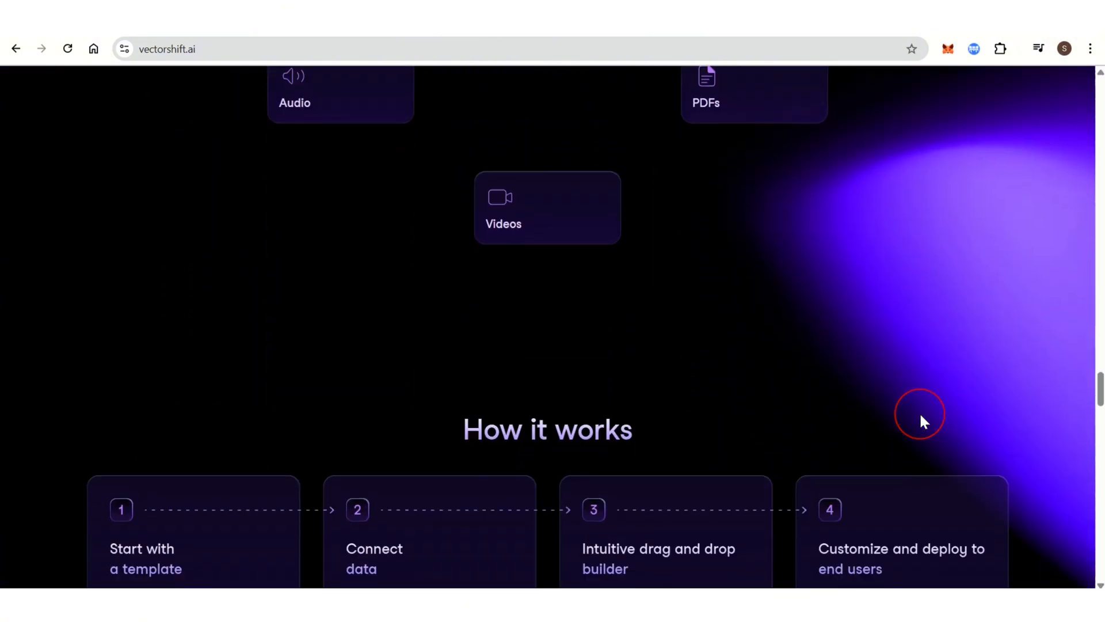
{"action": "scroll", "scroll_direction": "down", "scroll_amount": 3}
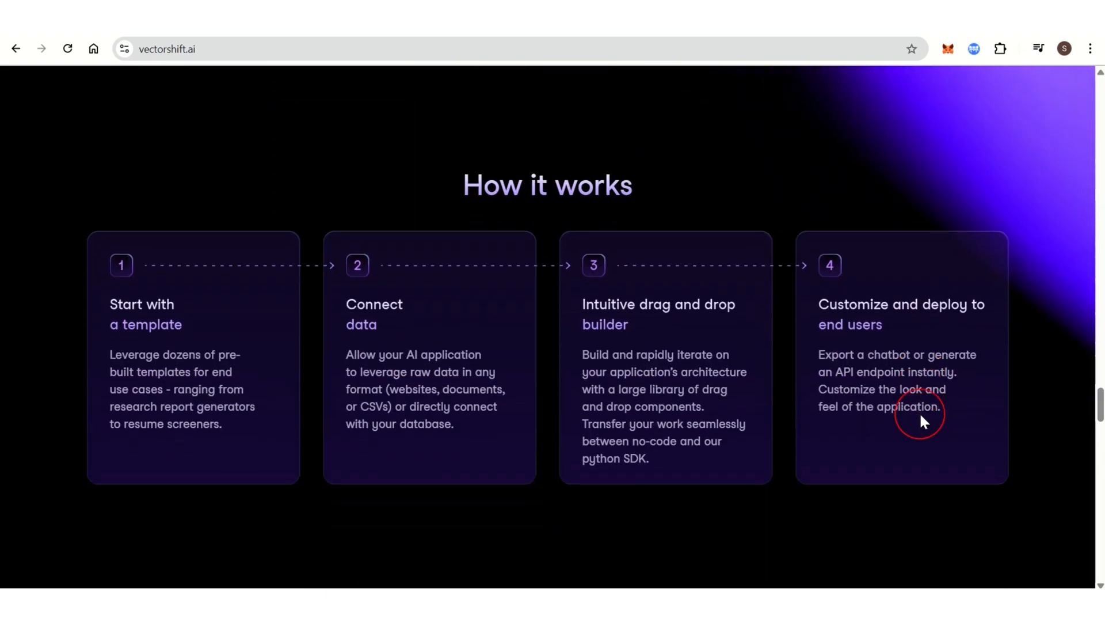
{"action": "scroll", "scroll_direction": "down", "scroll_amount": 3}
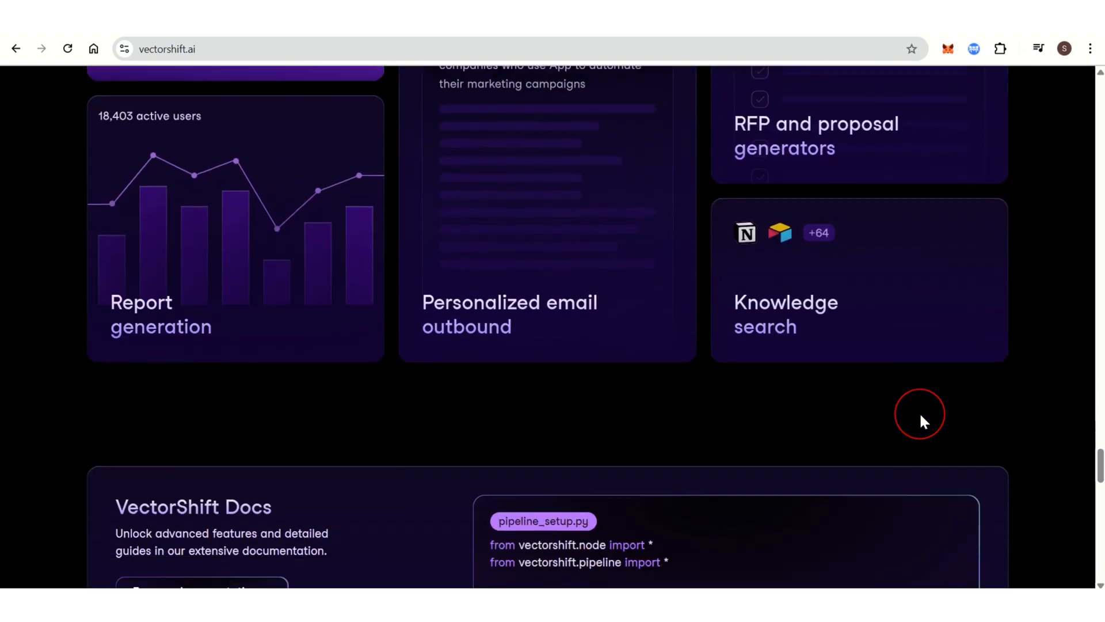
{"action": "scroll", "scroll_direction": "up", "scroll_amount": 3}
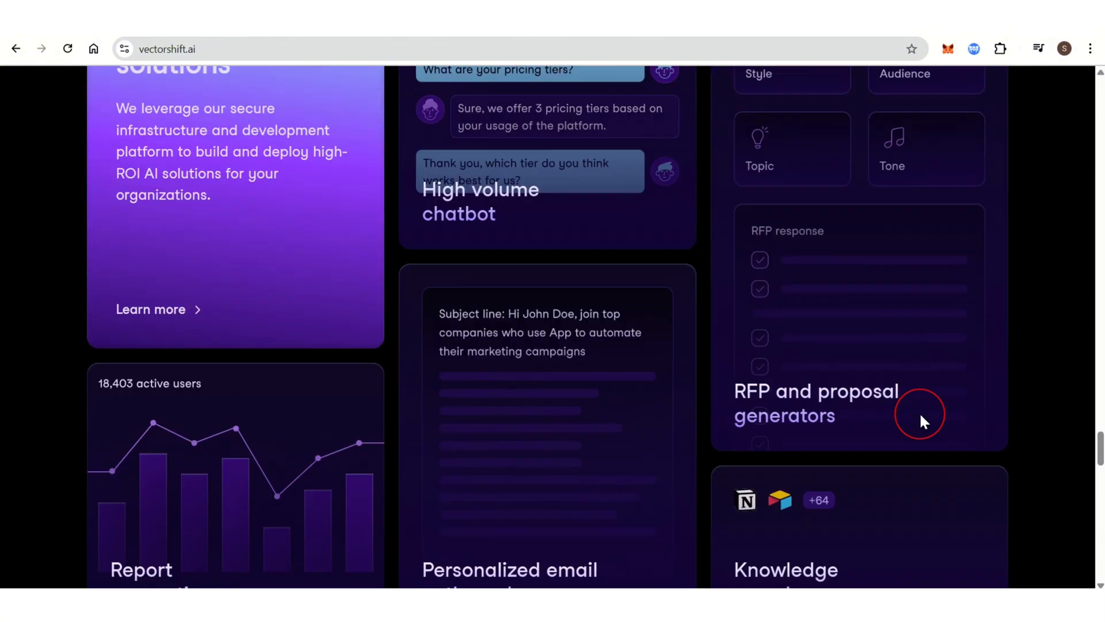
{"action": "scroll", "scroll_direction": "up", "scroll_amount": 3}
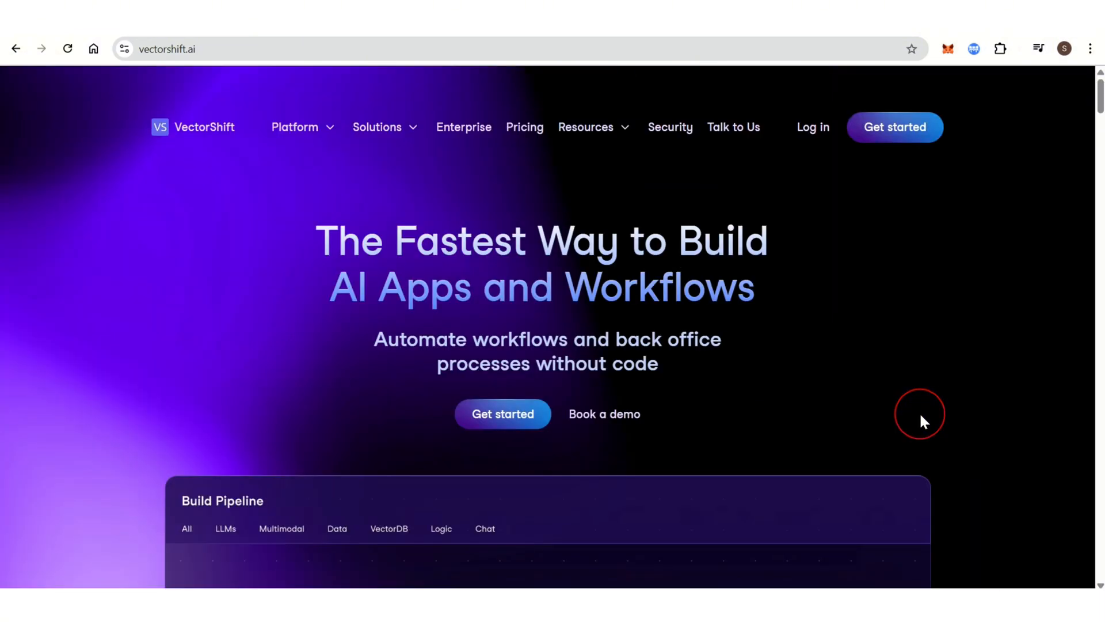
{"action": "mouse_move", "coordinate": [994, 576]}
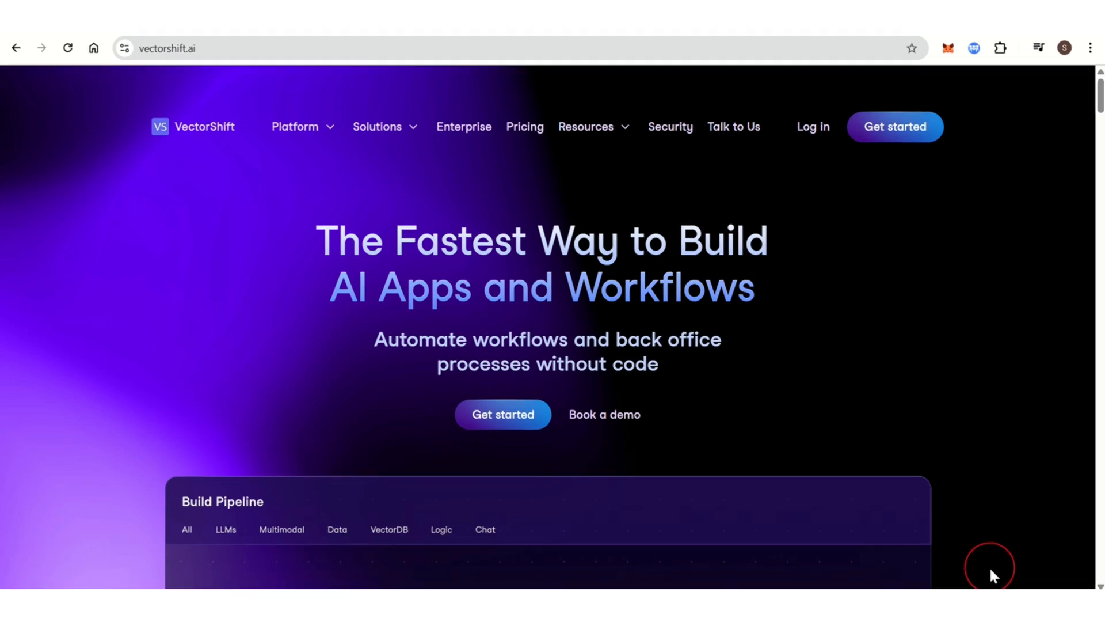